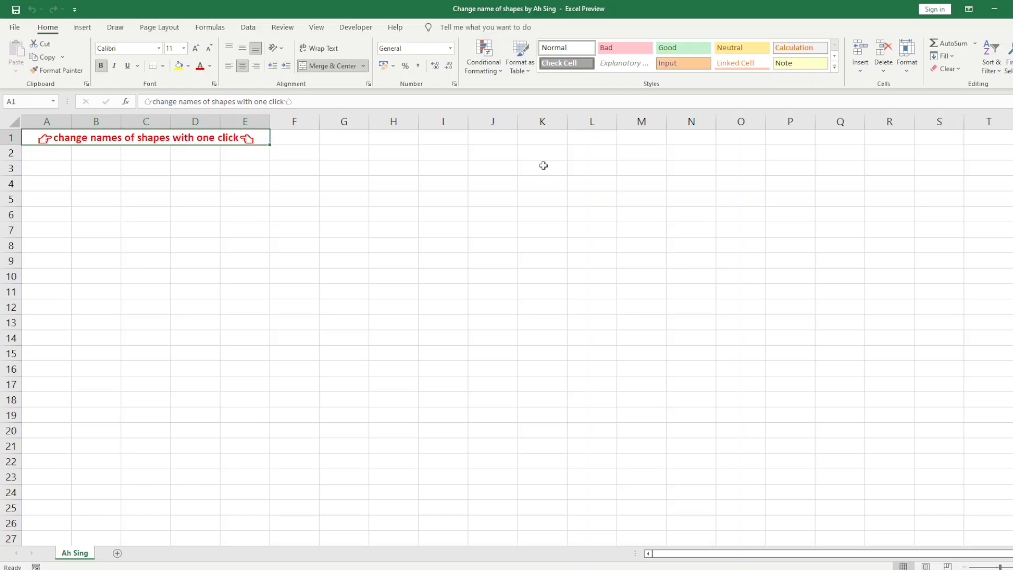
{"action": "mouse_move", "coordinate": [541, 168]}
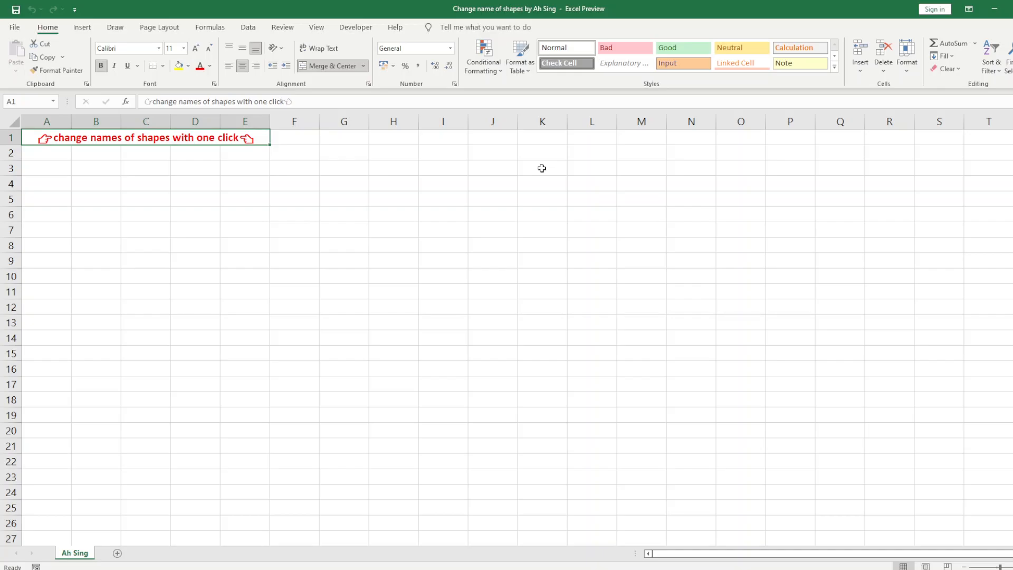
Pick the Oval shape from the Insert Shapes gallery.
{"action": "left_click", "coordinate": [81, 27]}
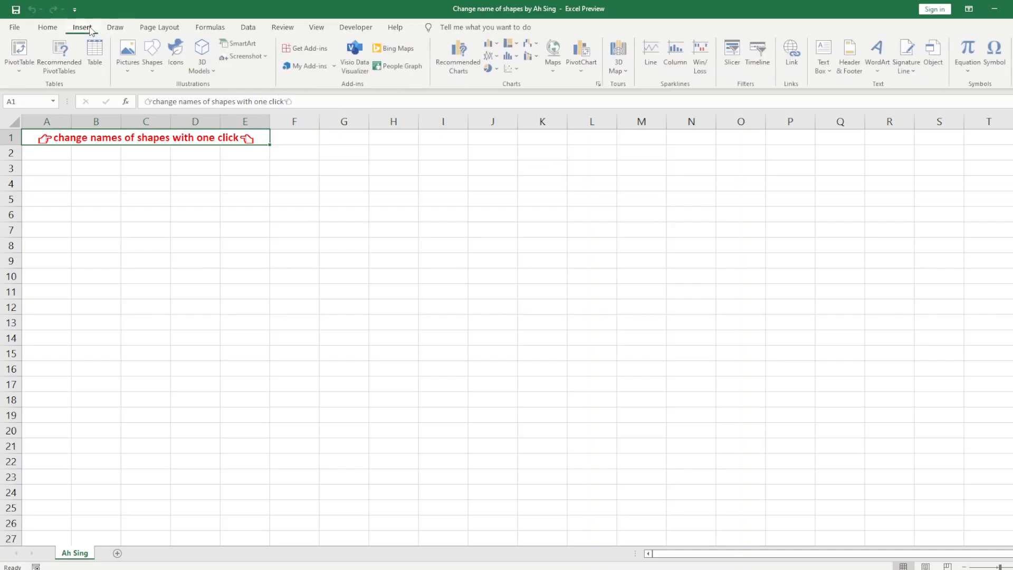
{"action": "left_click", "coordinate": [152, 54]}
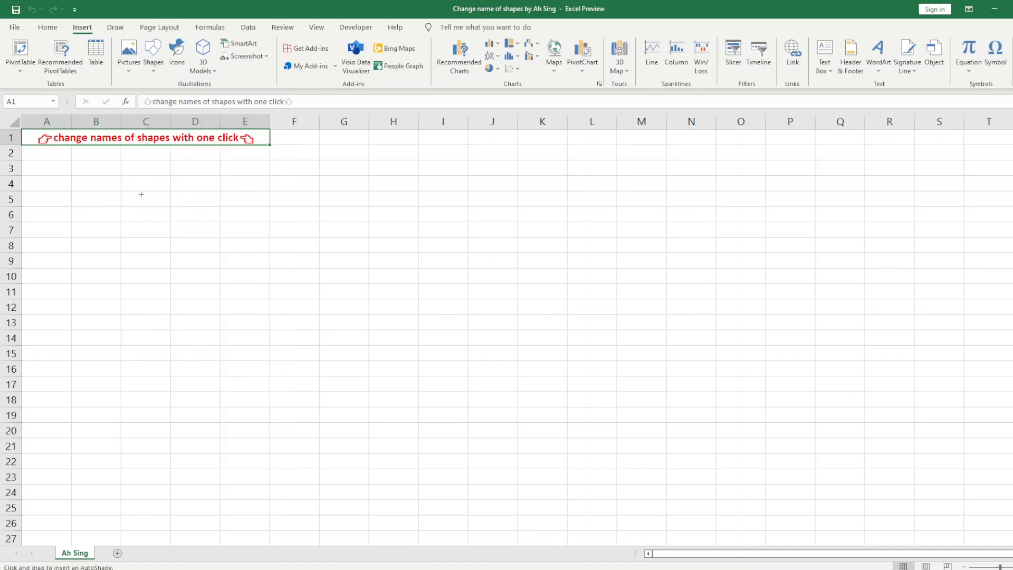
Draw a circle below the title and name it 'balloon' in the Name Box.
{"action": "left_click_drag", "start_coordinate": [141, 193], "coordinate": [217, 267]}
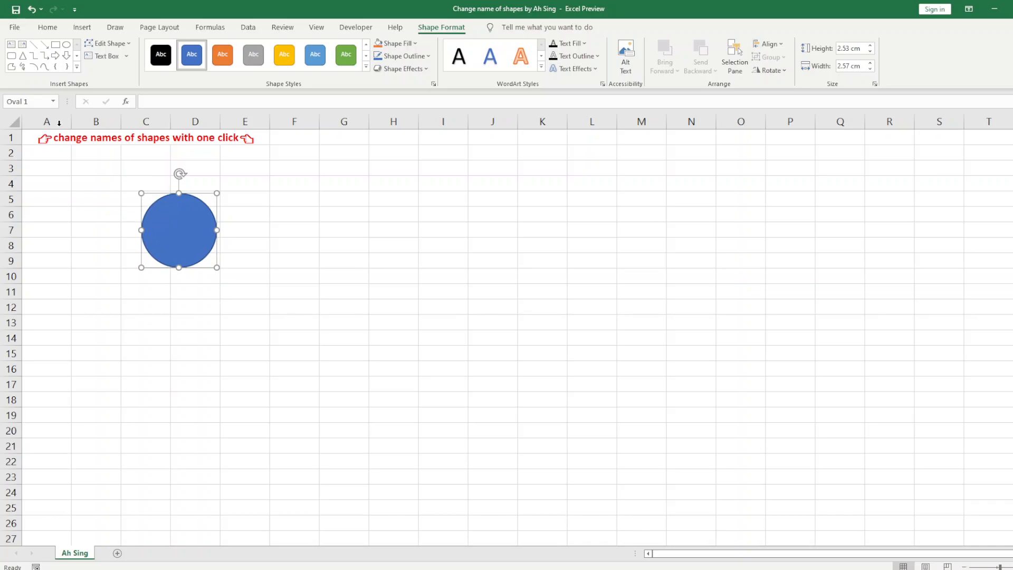
{"action": "left_click", "coordinate": [25, 101]}
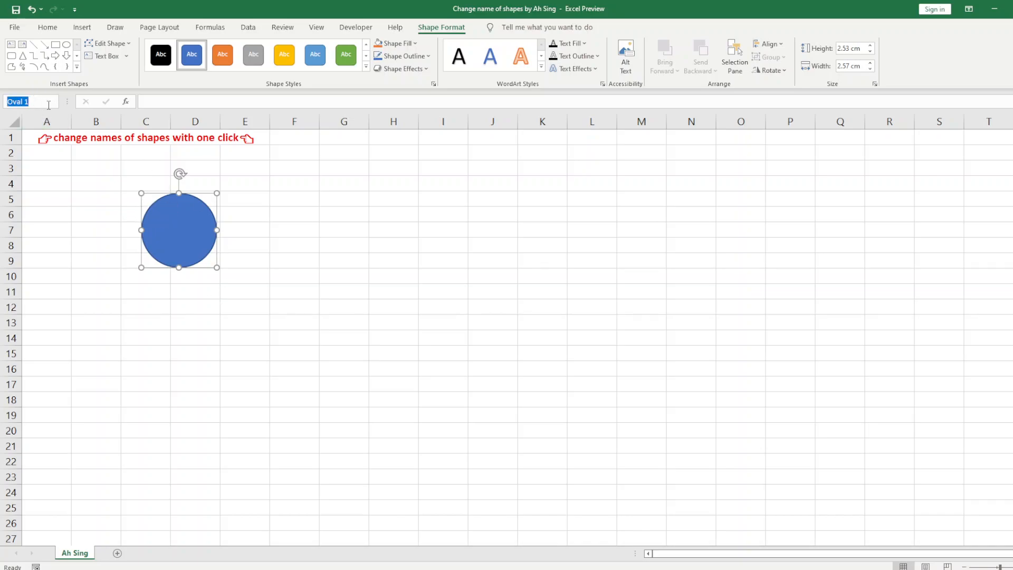
{"action": "type", "text": "balloon"}
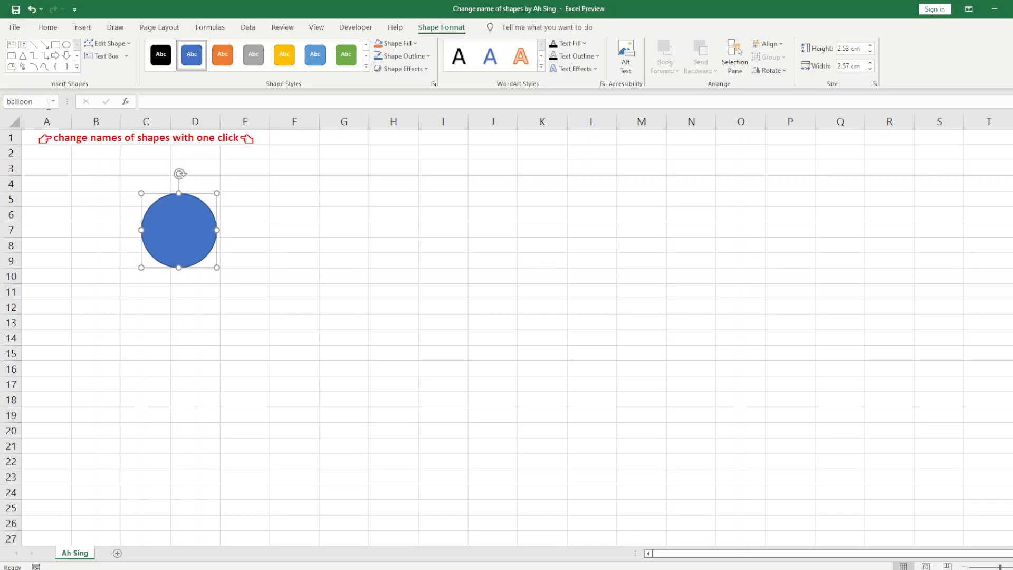
{"action": "mouse_move", "coordinate": [35, 101]}
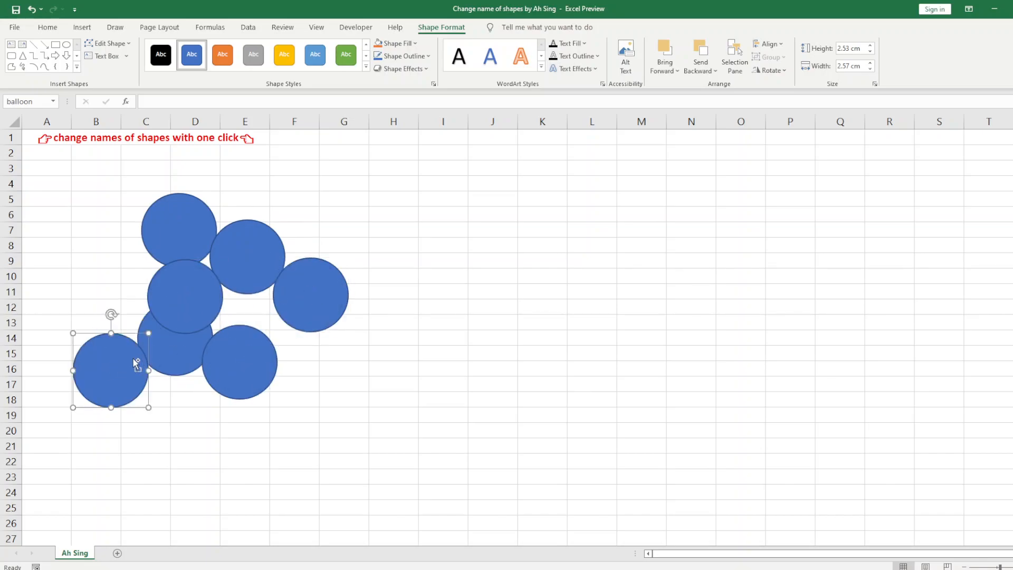
Duplicate the balloon circle several more times and select the top copy to check its name.
{"action": "left_click_drag", "start_coordinate": [112, 369], "coordinate": [105, 296]}
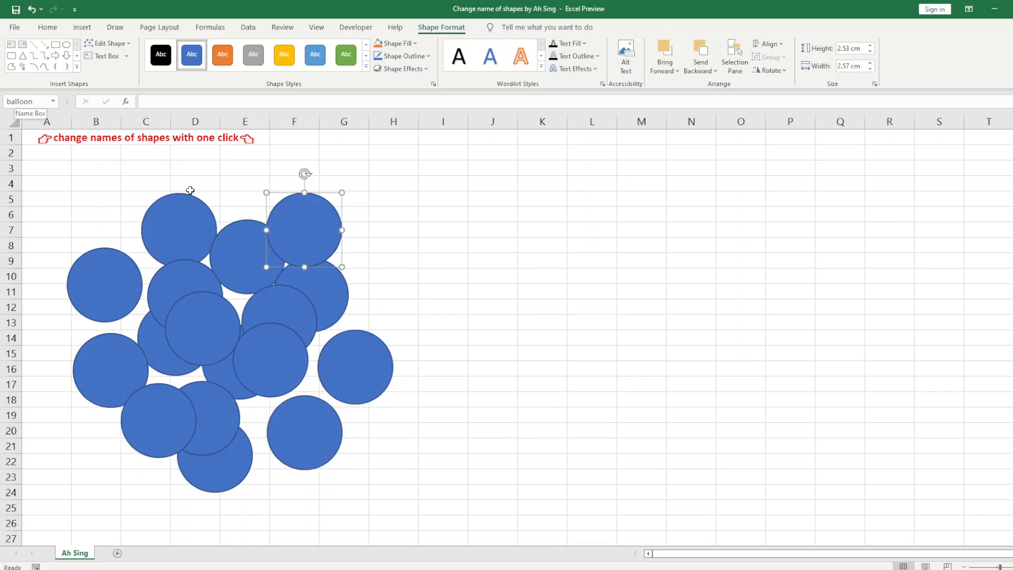
{"action": "left_click", "coordinate": [179, 230]}
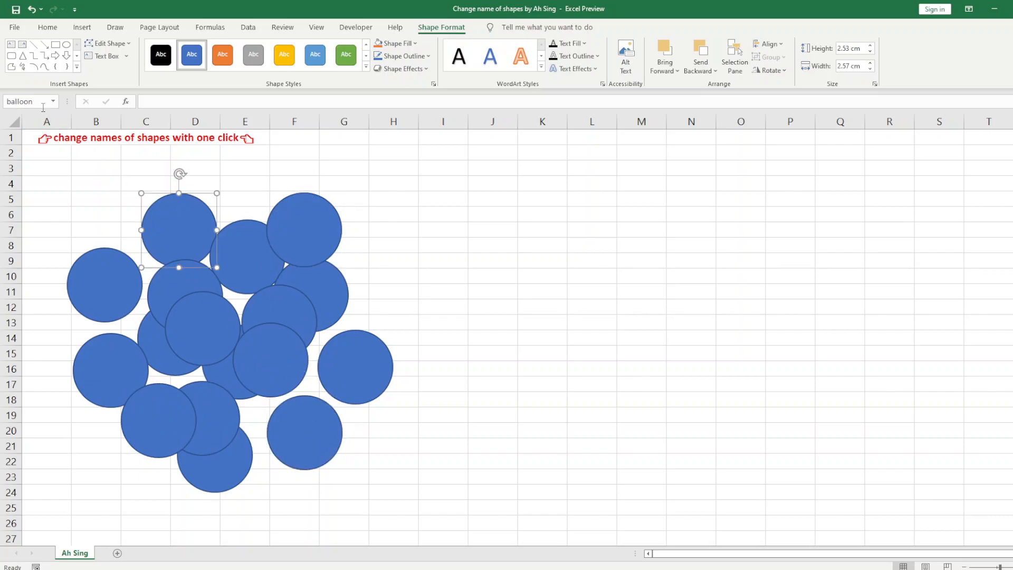
{"action": "mouse_move", "coordinate": [262, 227]}
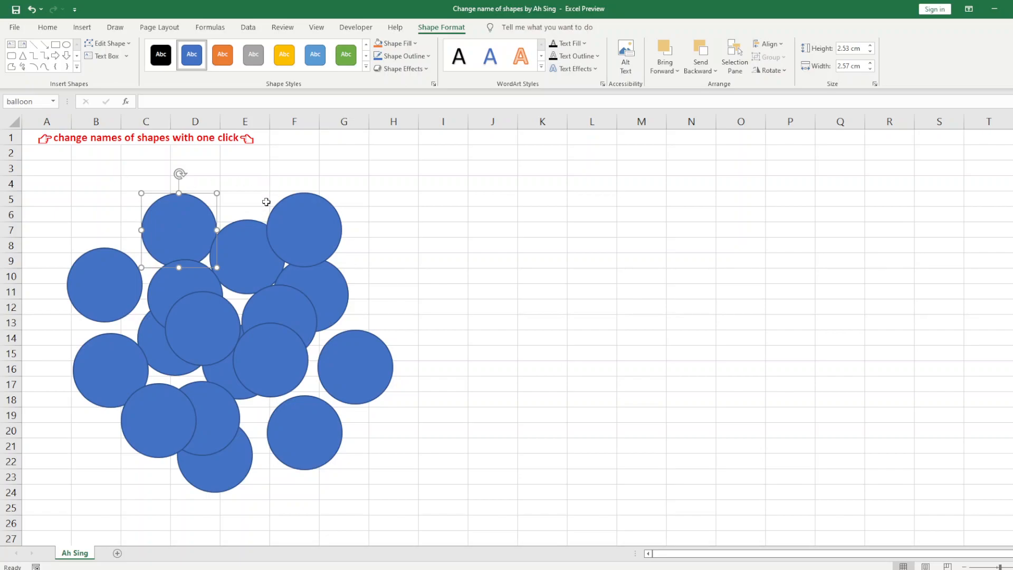
{"action": "mouse_move", "coordinate": [281, 195]}
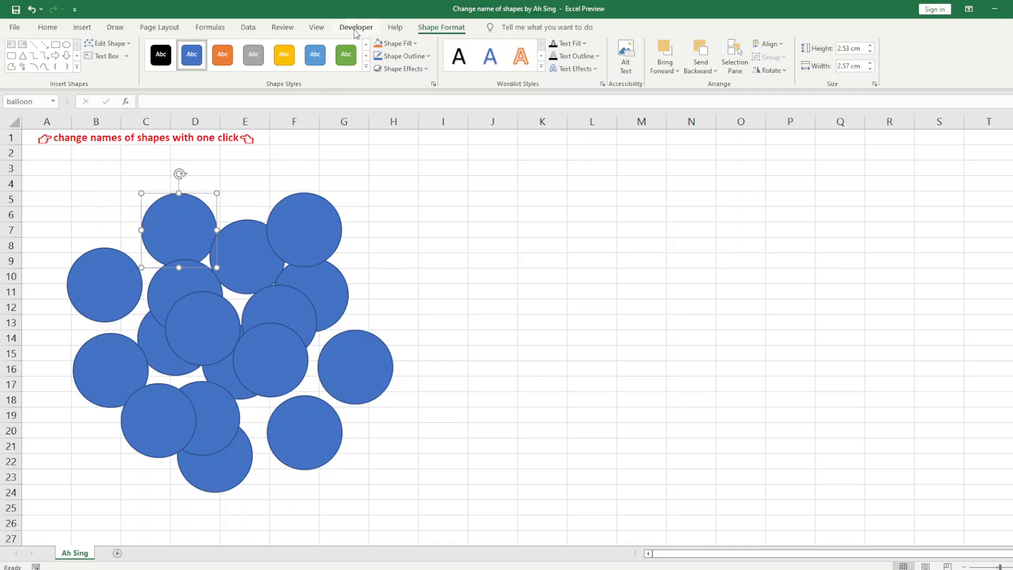
Launch the Visual Basic editor from the Developer ribbon.
{"action": "left_click", "coordinate": [356, 27]}
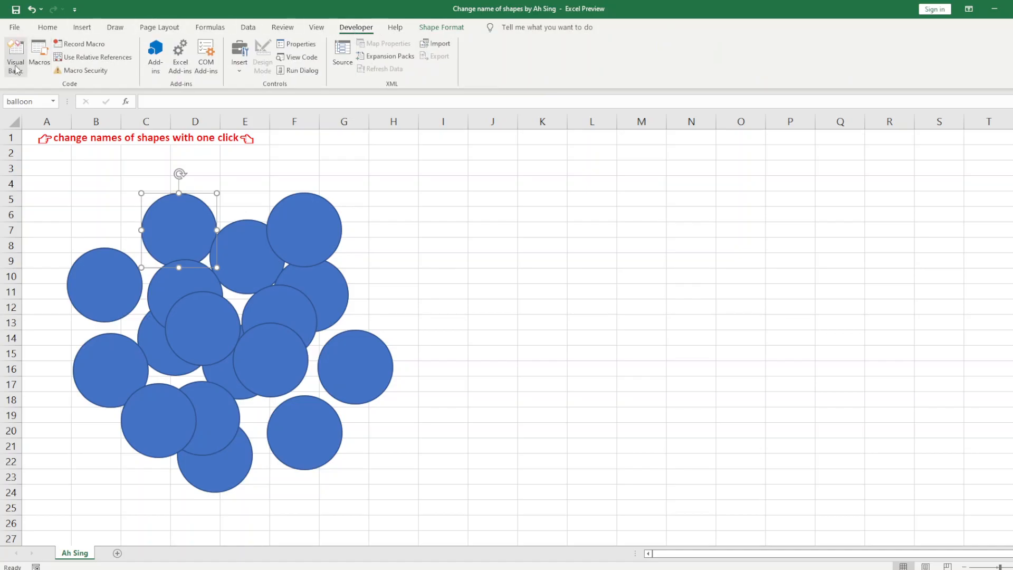
{"action": "left_click", "coordinate": [15, 55]}
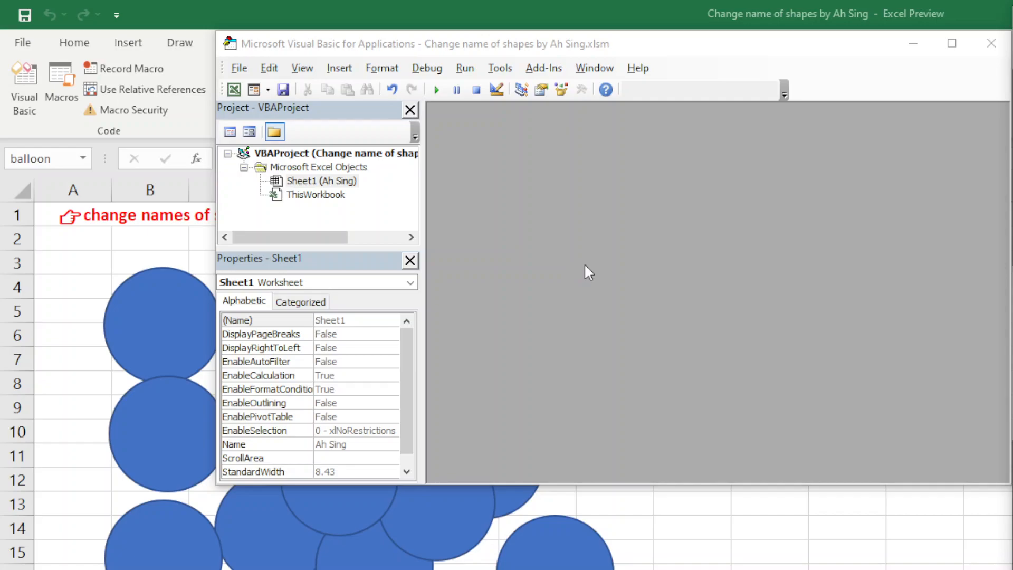
{"action": "mouse_move", "coordinate": [429, 145]}
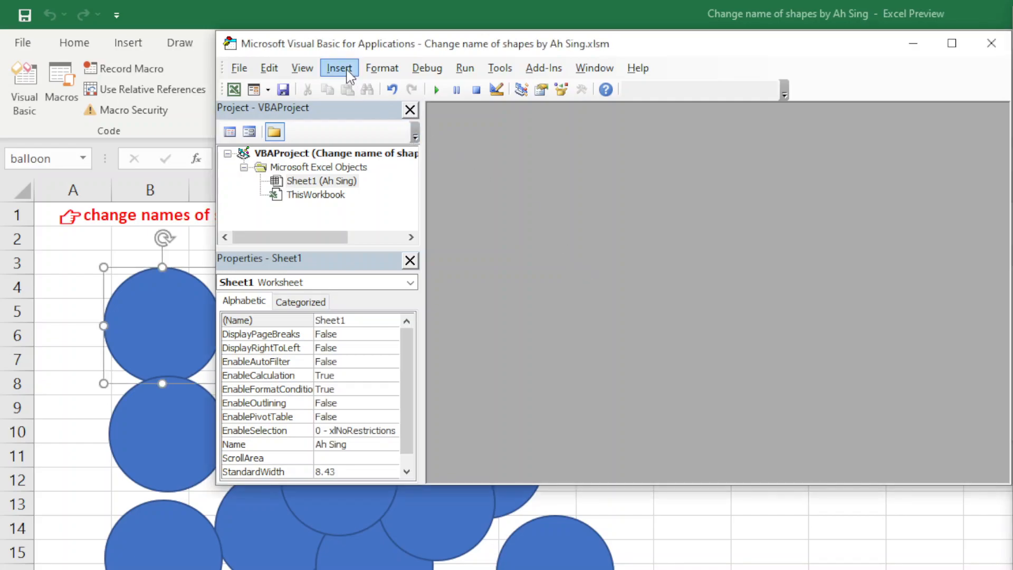
Insert a new module and write Sub sing() with For Each Shapes In Sheet1.Shapes.
{"action": "left_click", "coordinate": [339, 67]}
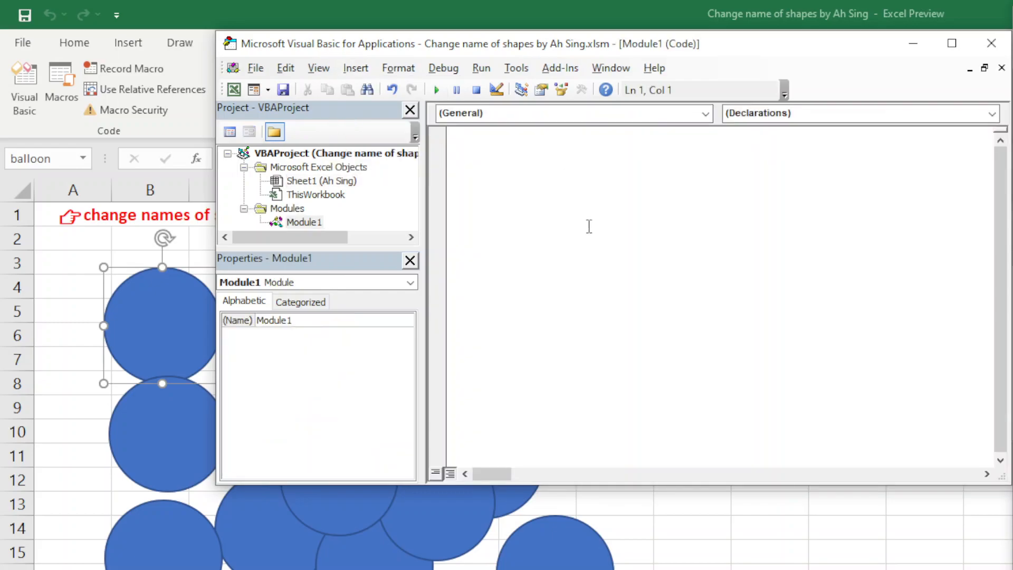
{"action": "type", "text": "sub"}
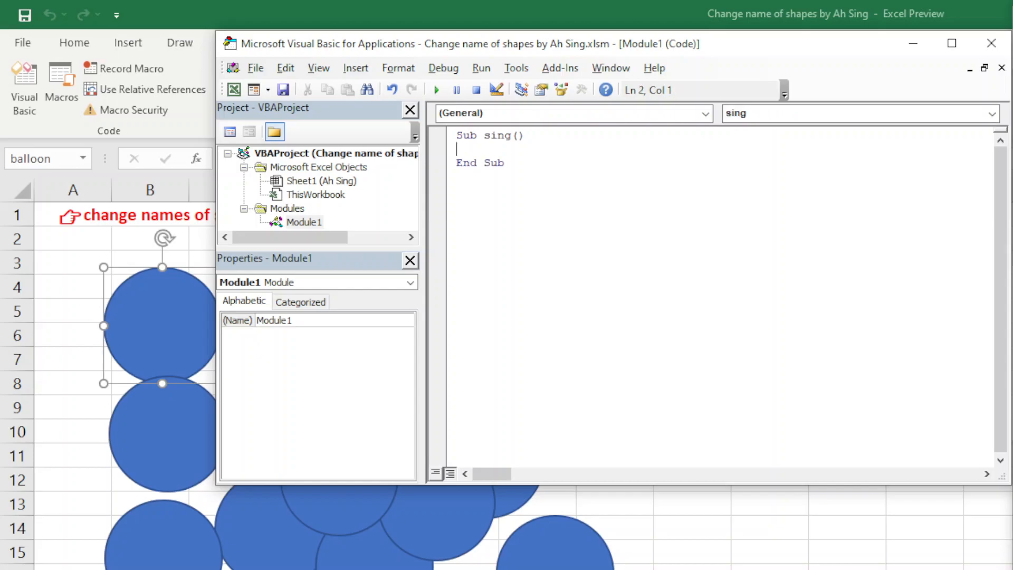
{"action": "key", "text": "enter"}
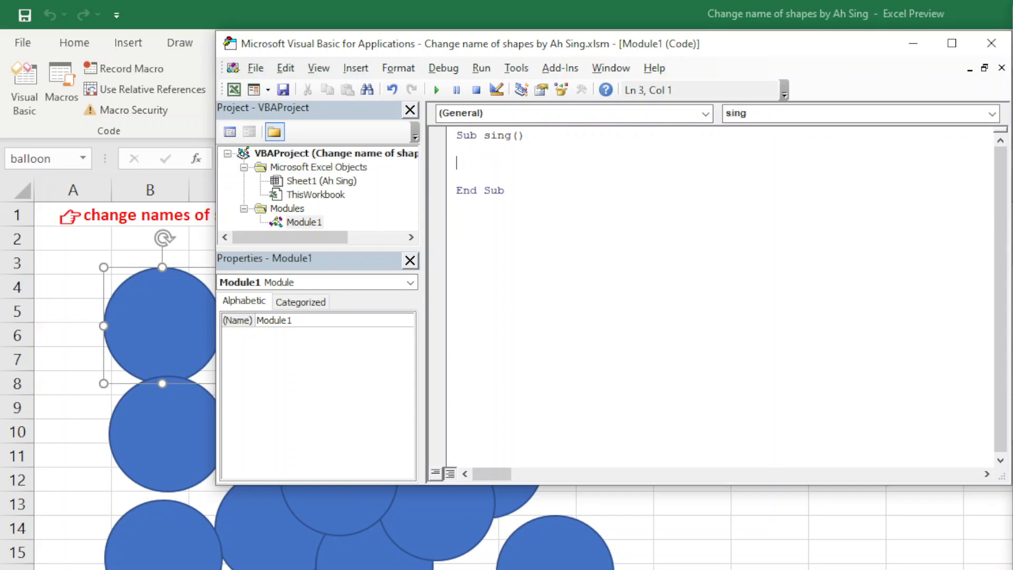
{"action": "type", "text": "for"}
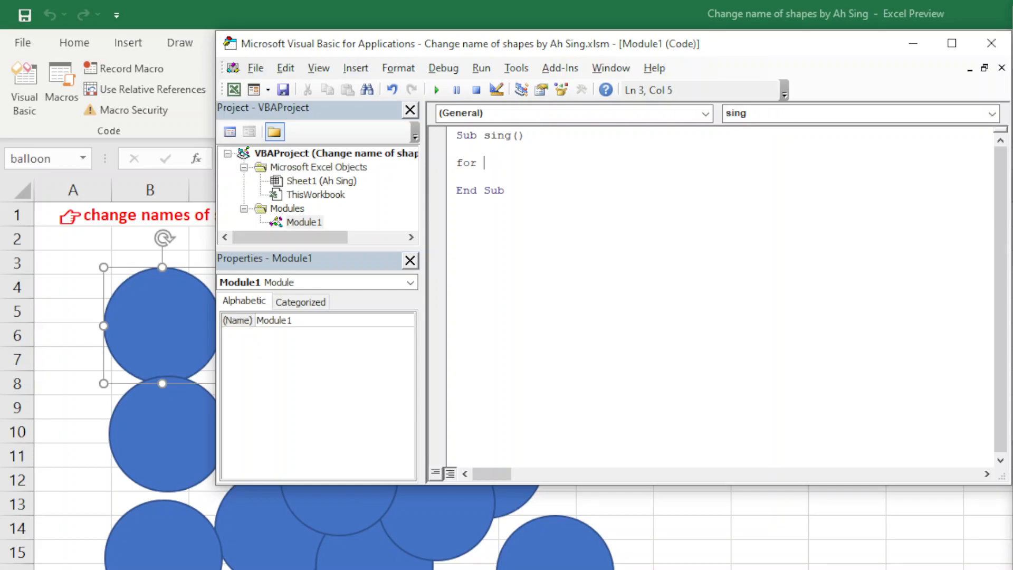
{"action": "type", "text": "each shapes in"}
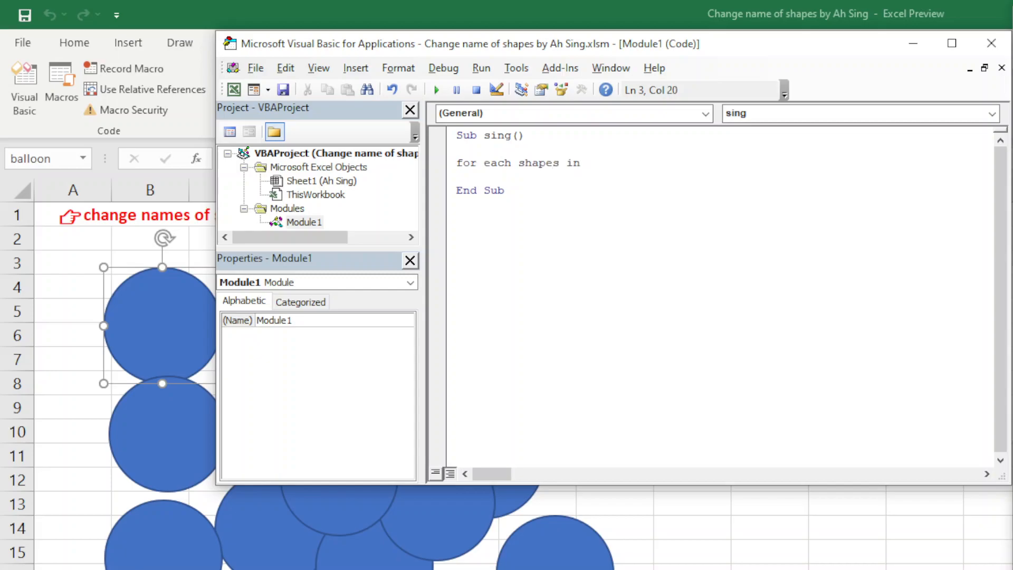
{"action": "mouse_move", "coordinate": [311, 201]}
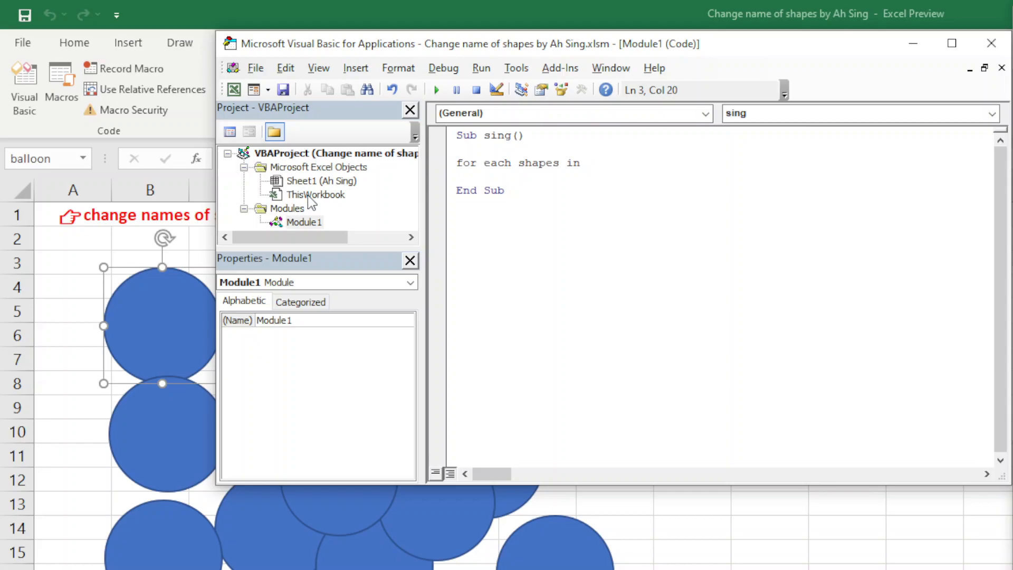
{"action": "type", "text": "sheet1"}
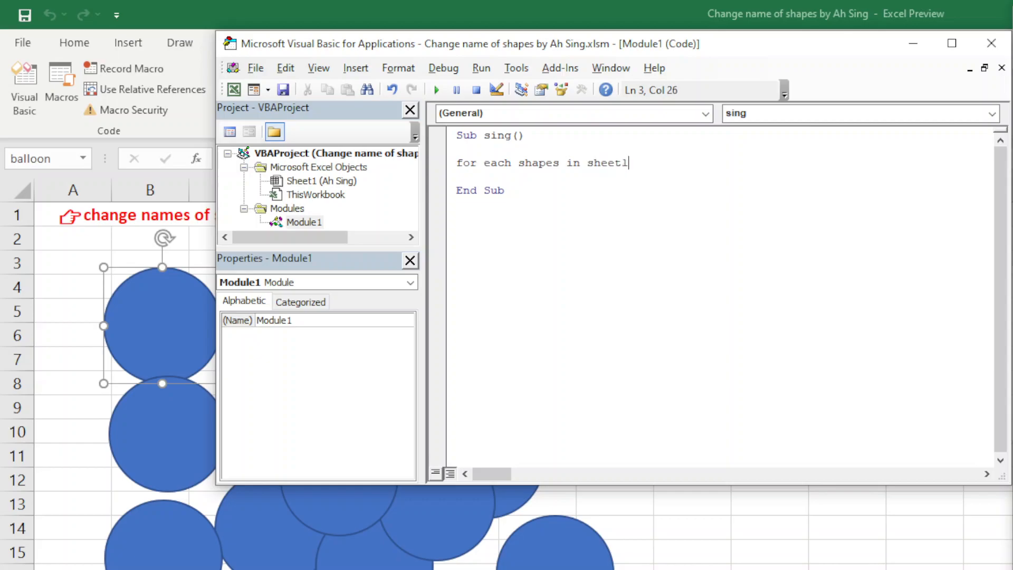
{"action": "type", "text": ".shap"}
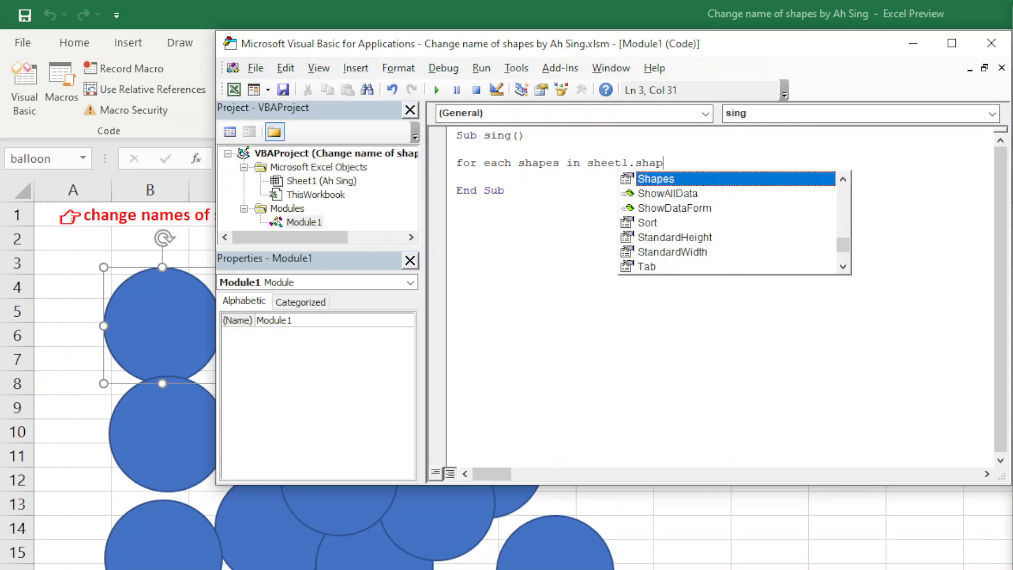
{"action": "key", "text": "Tab"}
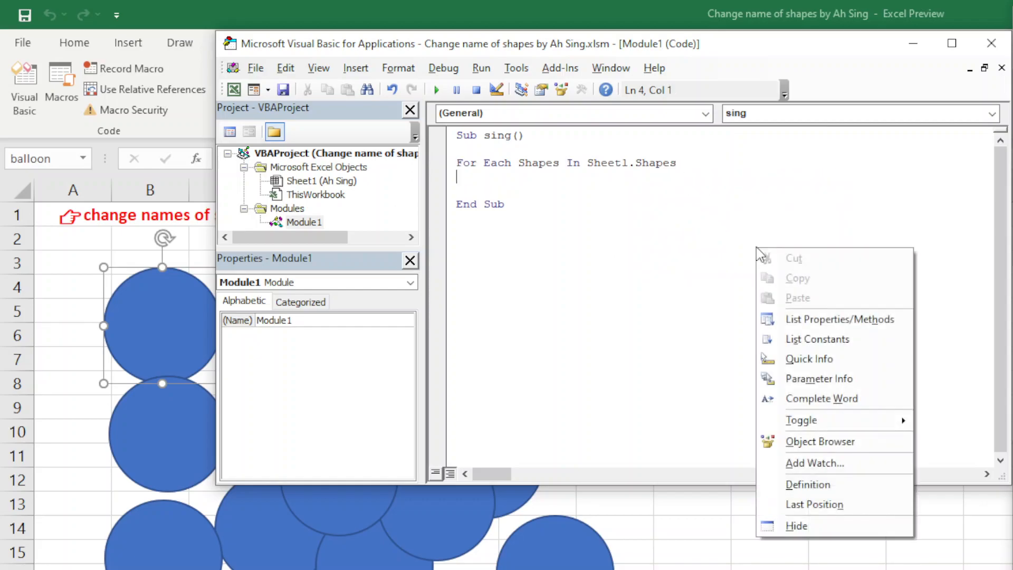
Add the line Shapes.Name = i inside the For Each loop.
{"action": "left_click", "coordinate": [472, 184]}
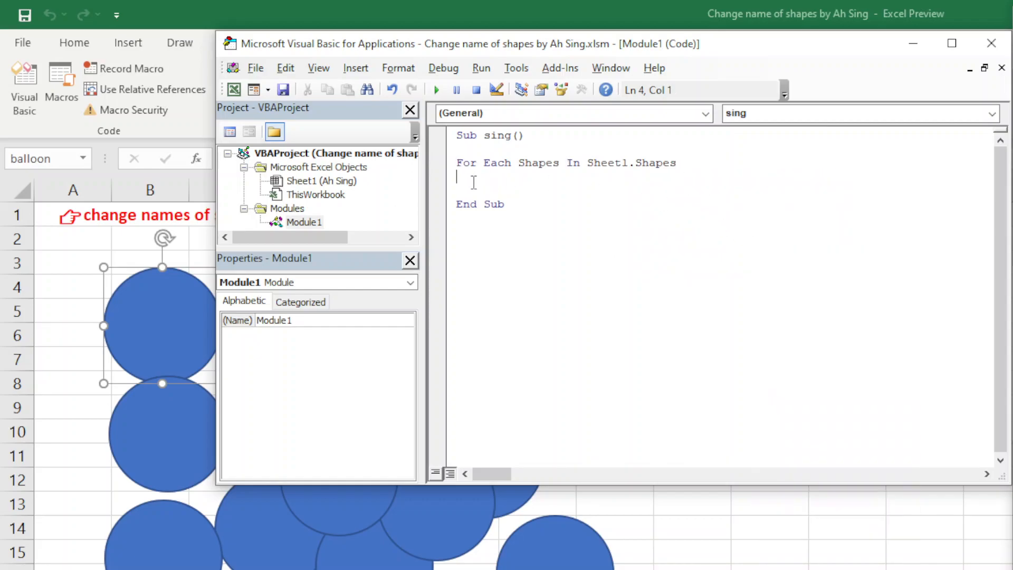
{"action": "type", "text": "shapes"}
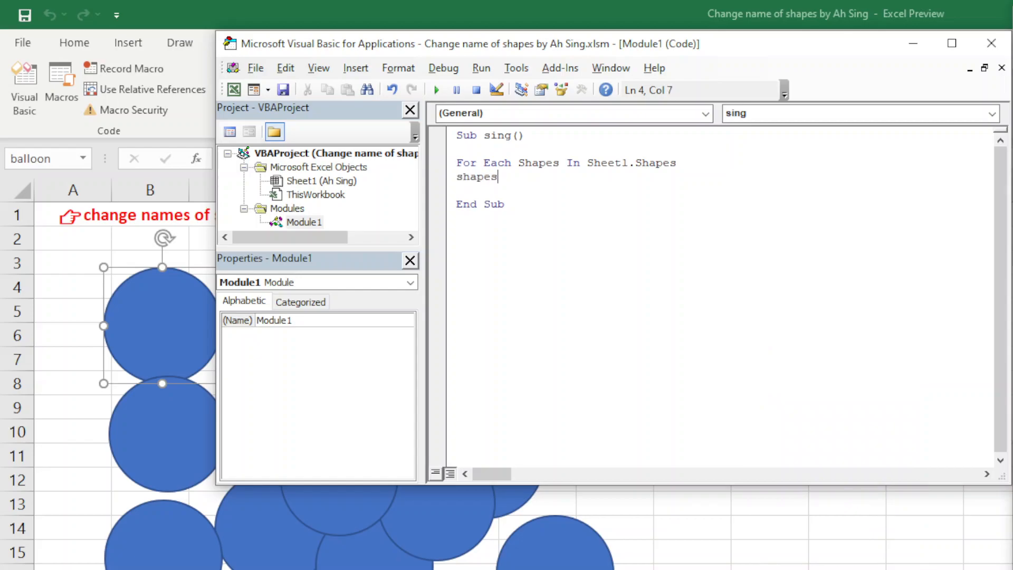
{"action": "type", "text": ".name"}
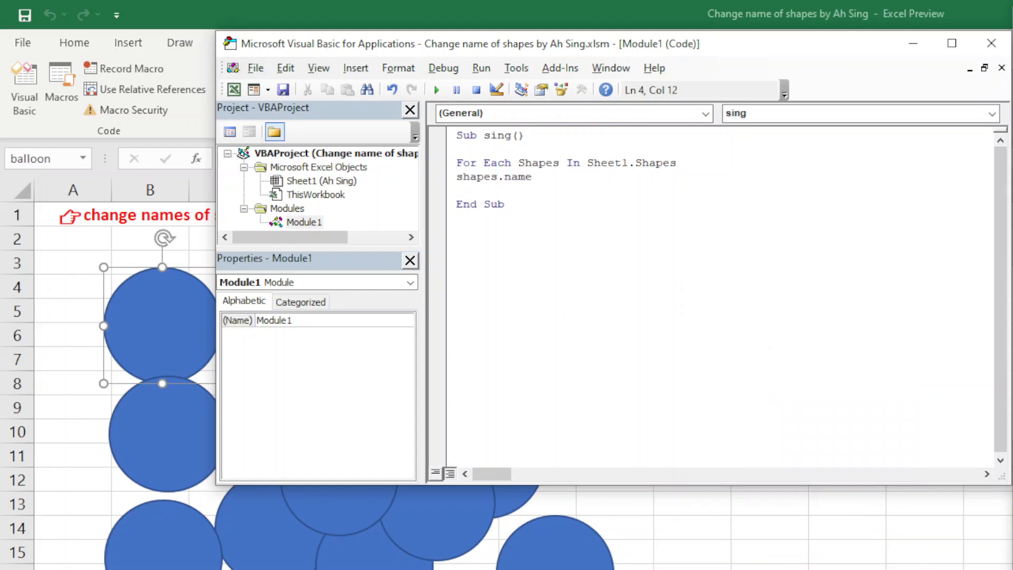
{"action": "type", "text": "="}
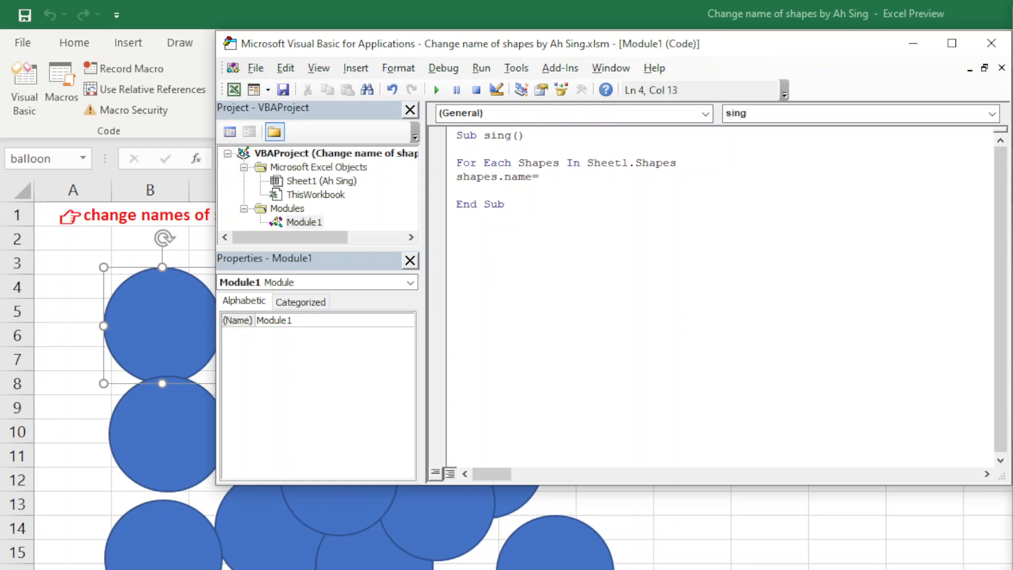
{"action": "type", "text": "i"}
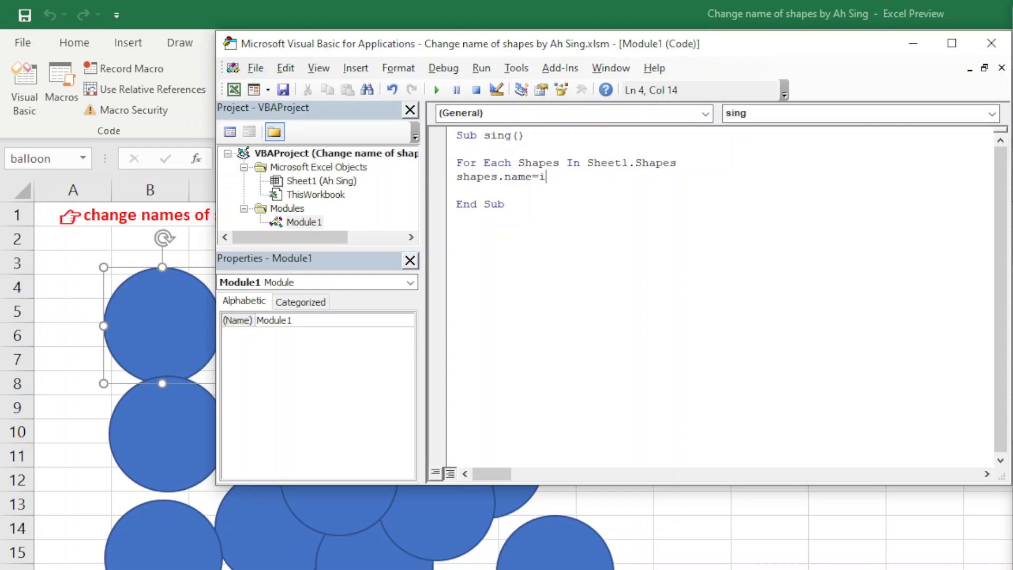
{"action": "key", "text": "enter"}
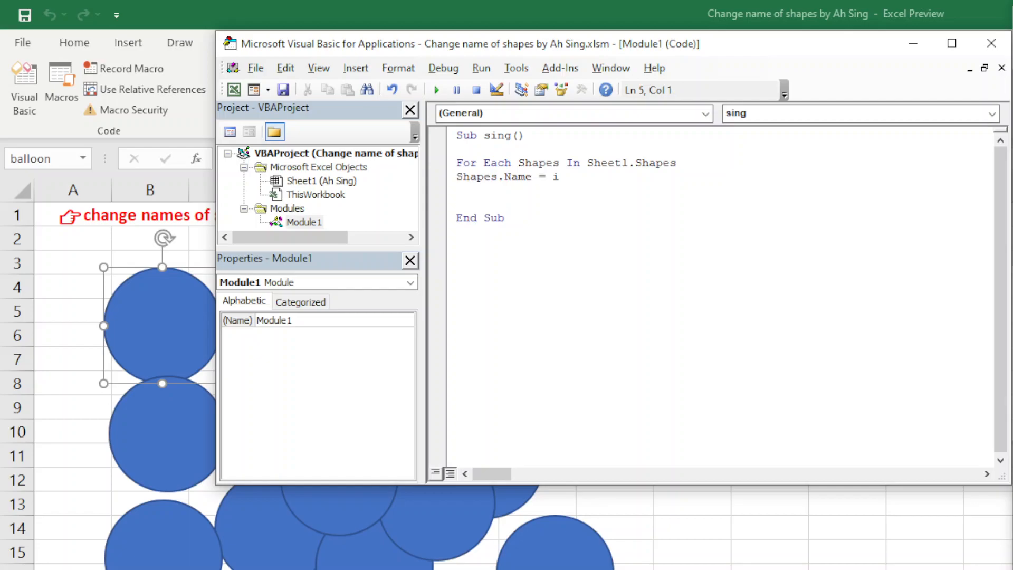
Close the loop with Next, add i = i + 1, and initialise i = 0.
{"action": "type", "text": "next"}
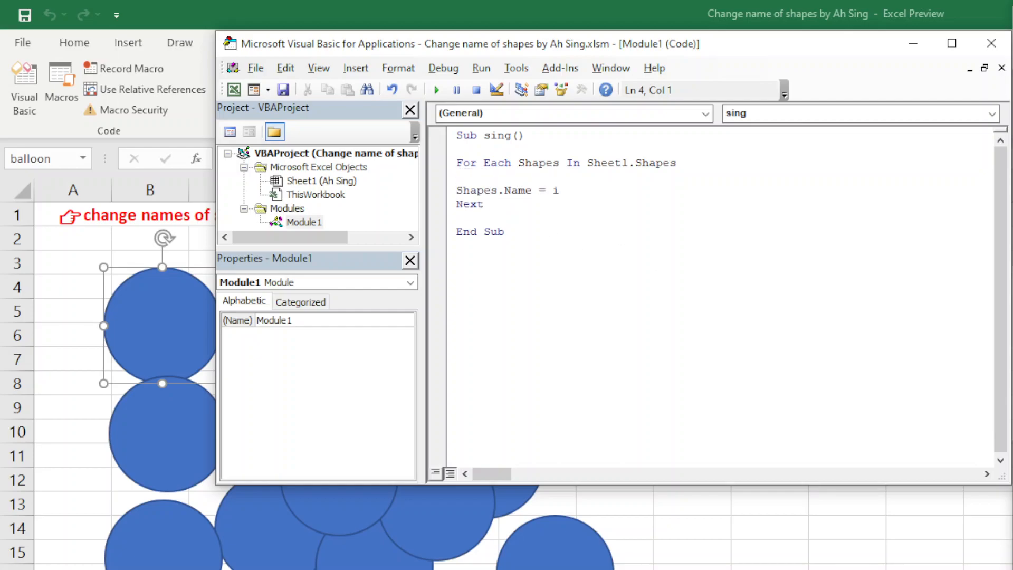
{"action": "type", "text": "i=i"}
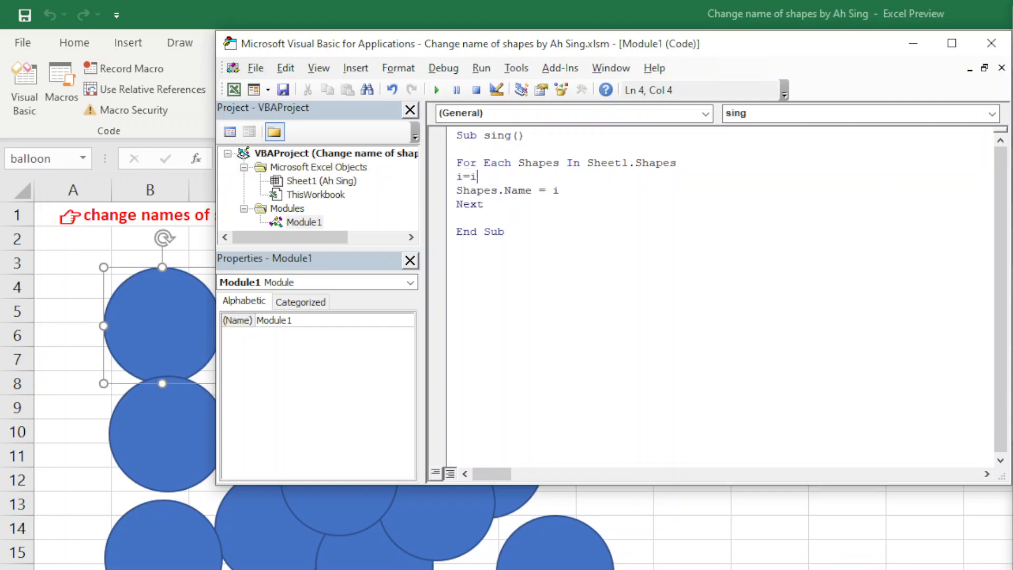
{"action": "type", "text": "+1"}
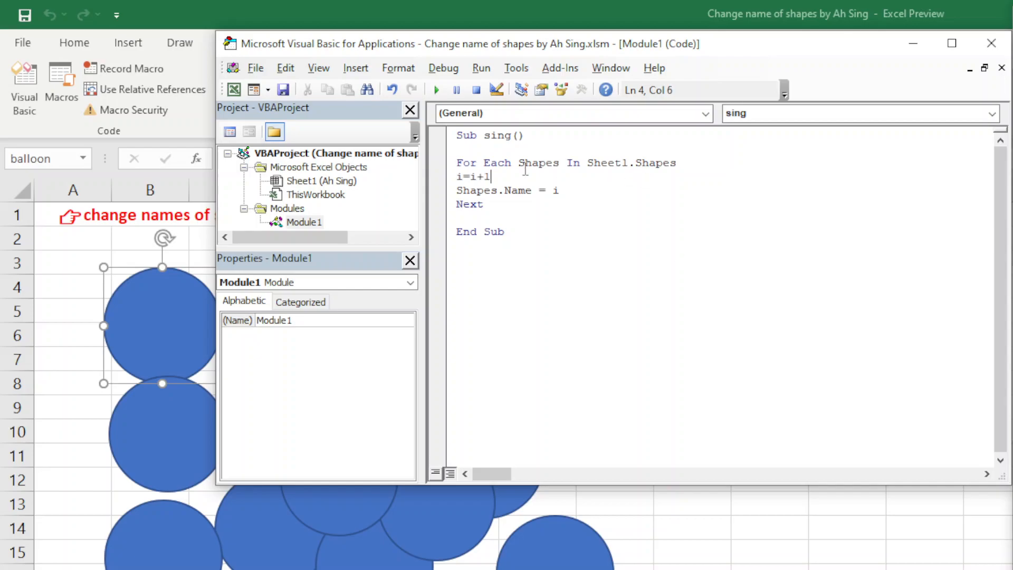
{"action": "key", "text": "Return"}
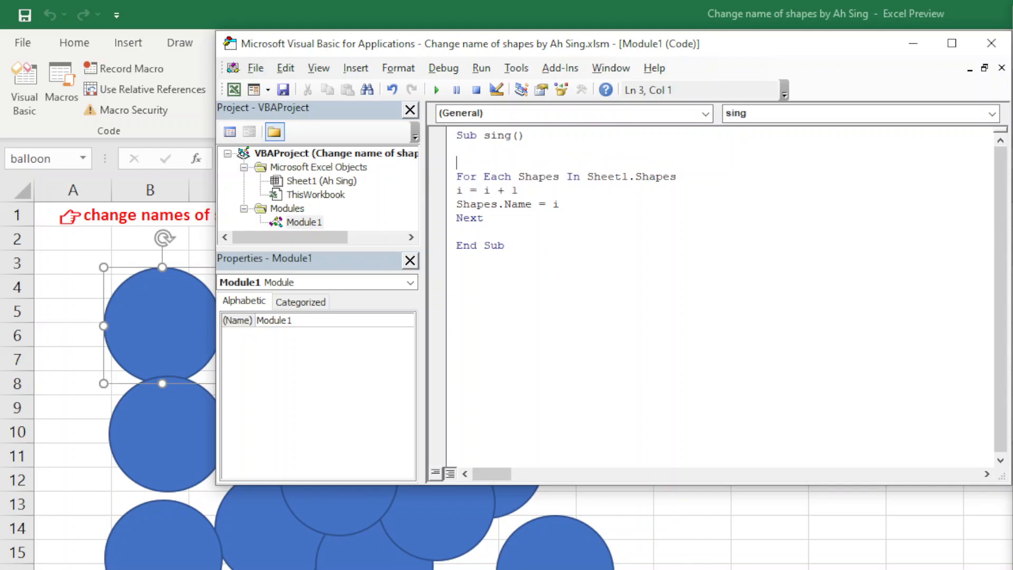
{"action": "type", "text": "i=0"}
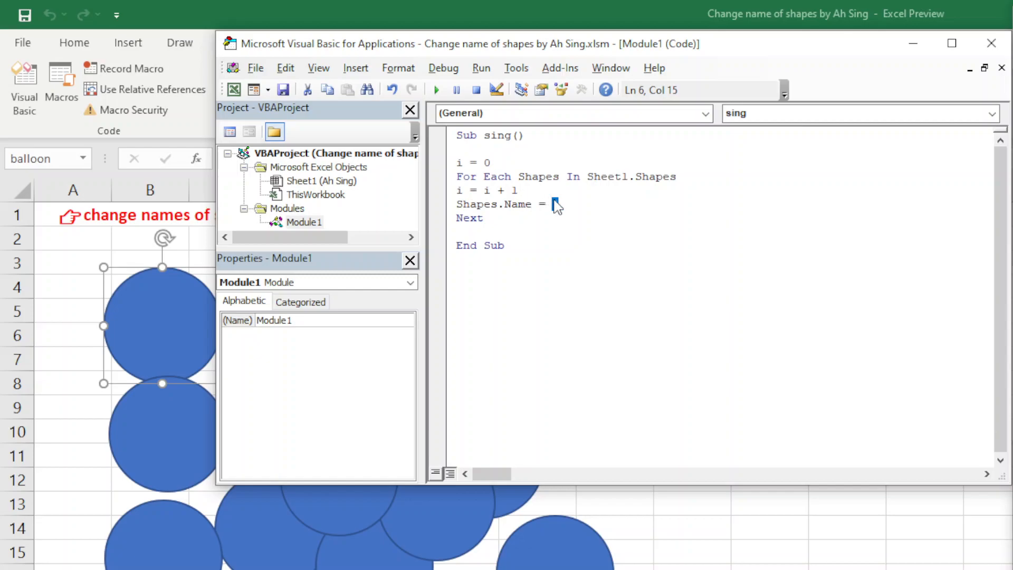
{"action": "type", "text": "i"}
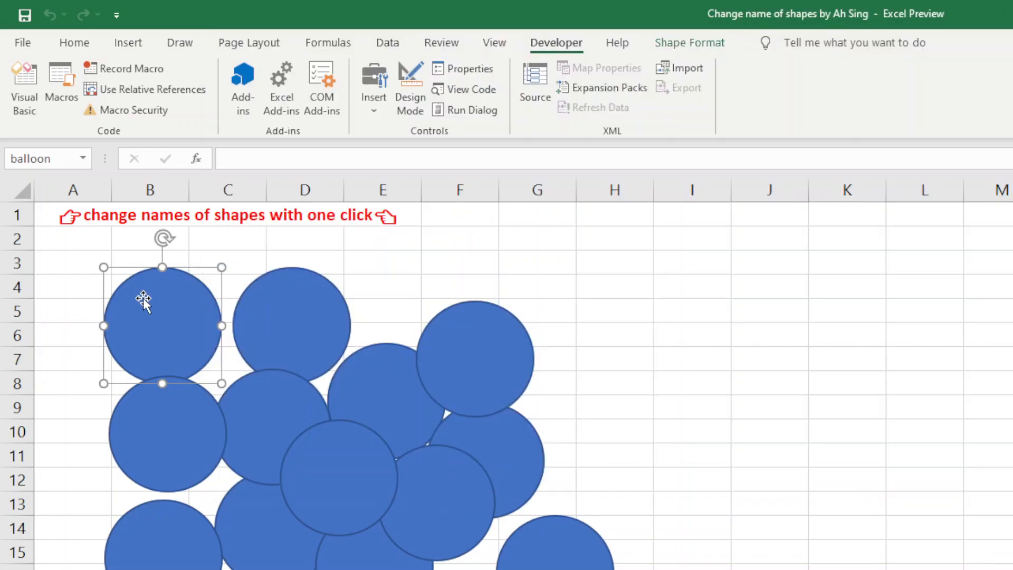
Select circles to confirm their new names 6 and 10, then deselect.
{"action": "left_click", "coordinate": [291, 325]}
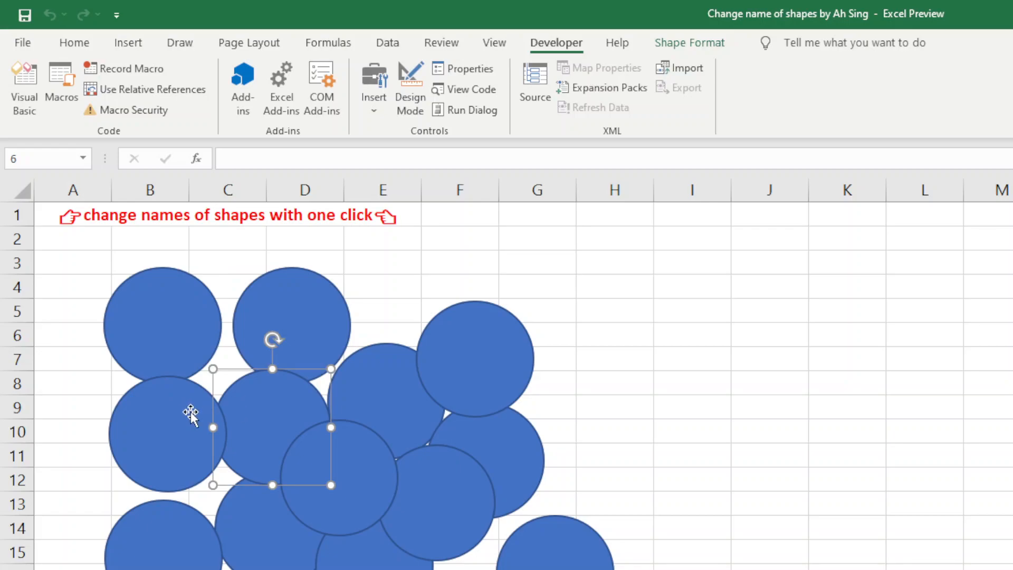
{"action": "left_click", "coordinate": [475, 359]}
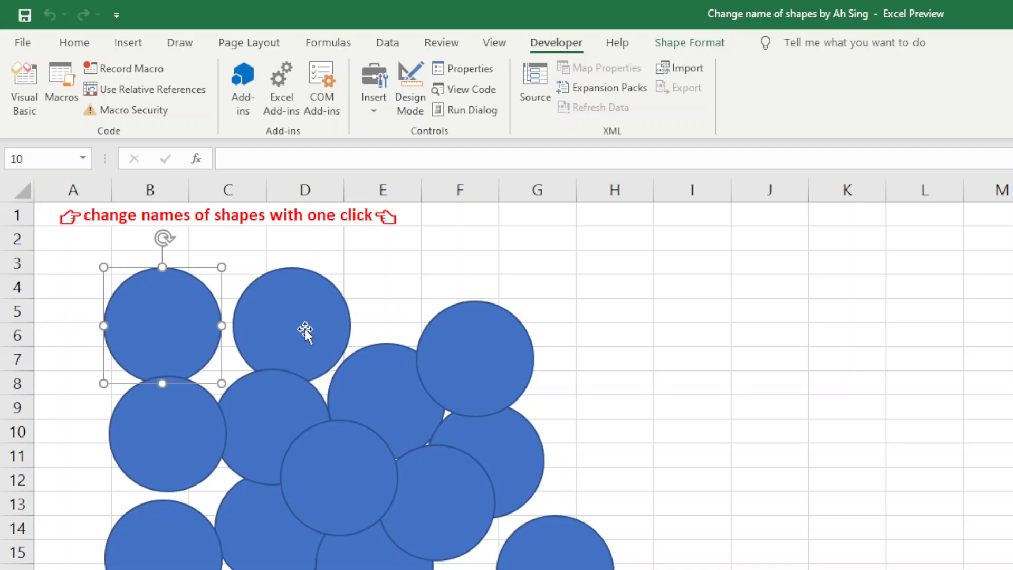
{"action": "left_click", "coordinate": [73, 215]}
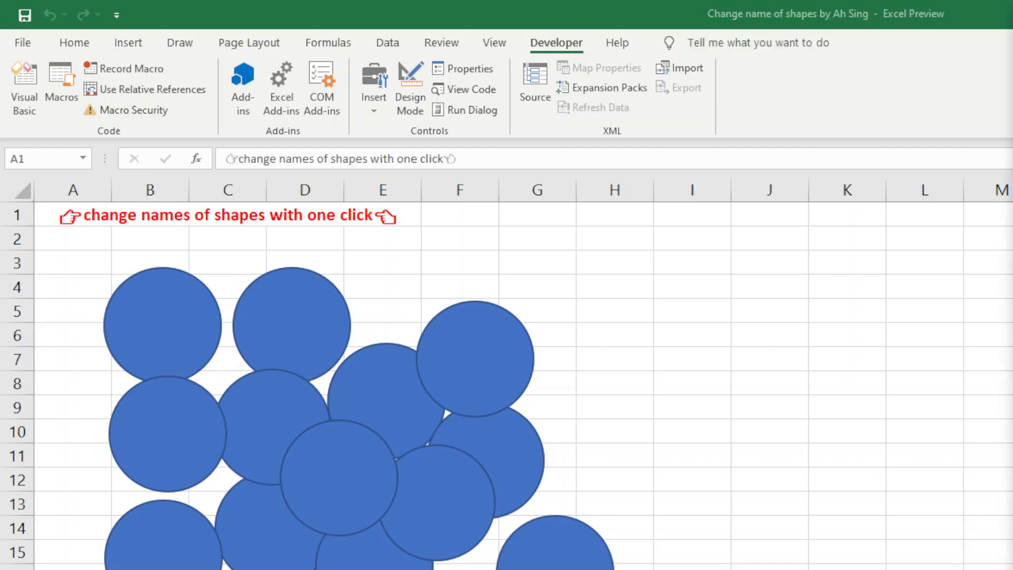
{"action": "mouse_move", "coordinate": [192, 346]}
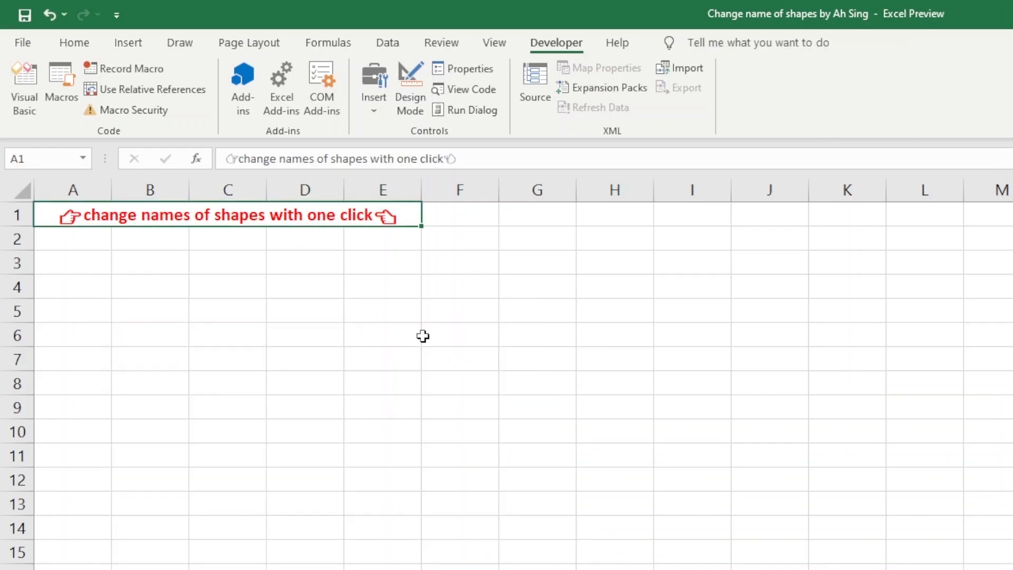
Add more blue circles, a red rectangle and a black triangle to the sheet.
{"action": "left_click", "coordinate": [128, 42]}
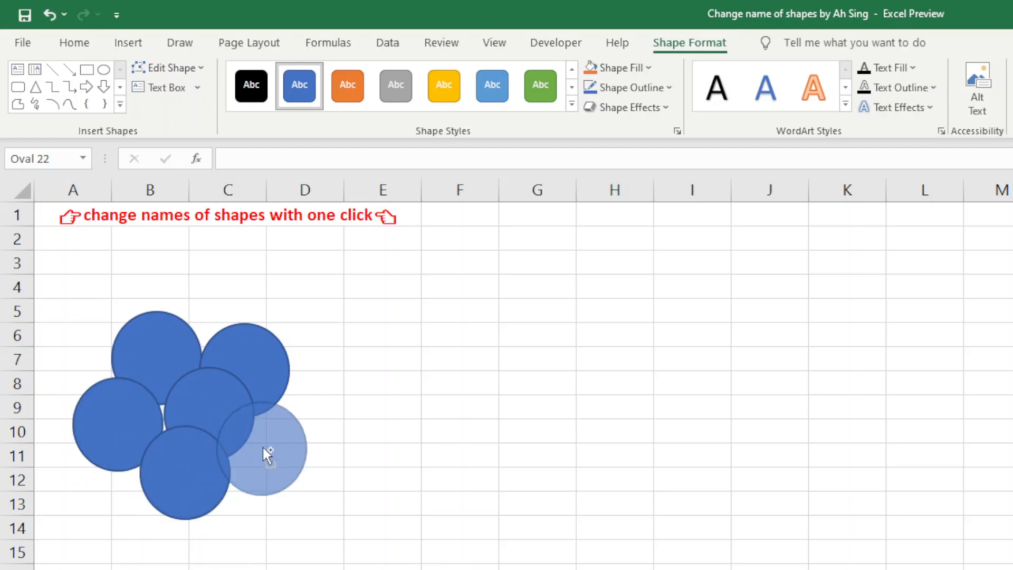
{"action": "left_click", "coordinate": [269, 453]}
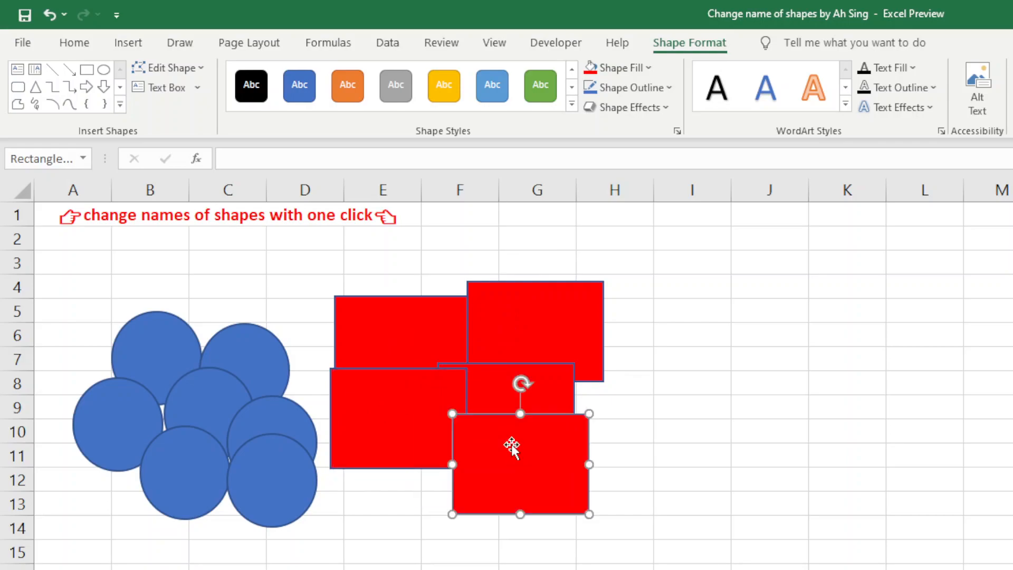
{"action": "left_click_drag", "start_coordinate": [521, 464], "coordinate": [458, 479]}
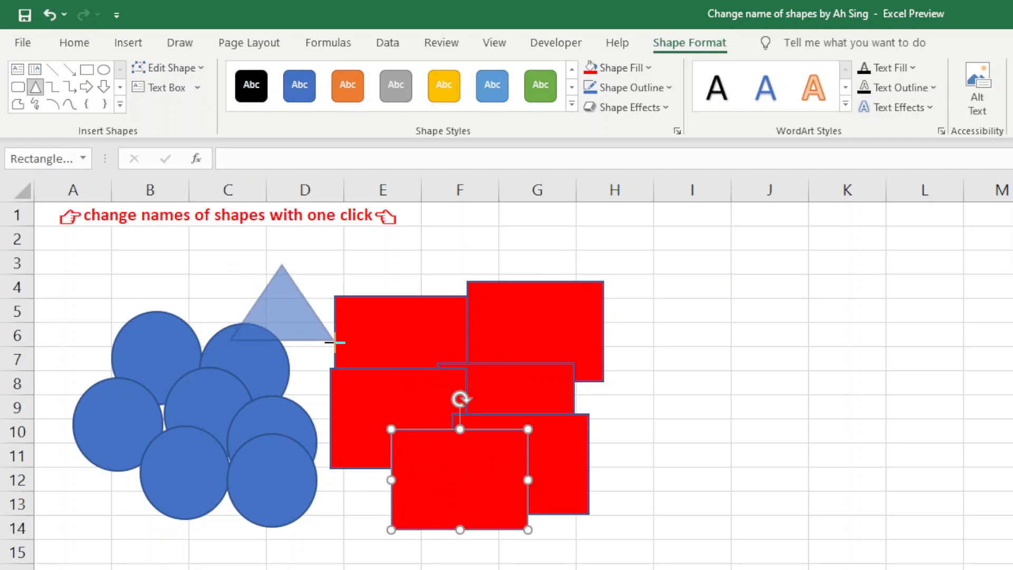
{"action": "left_click", "coordinate": [619, 67]}
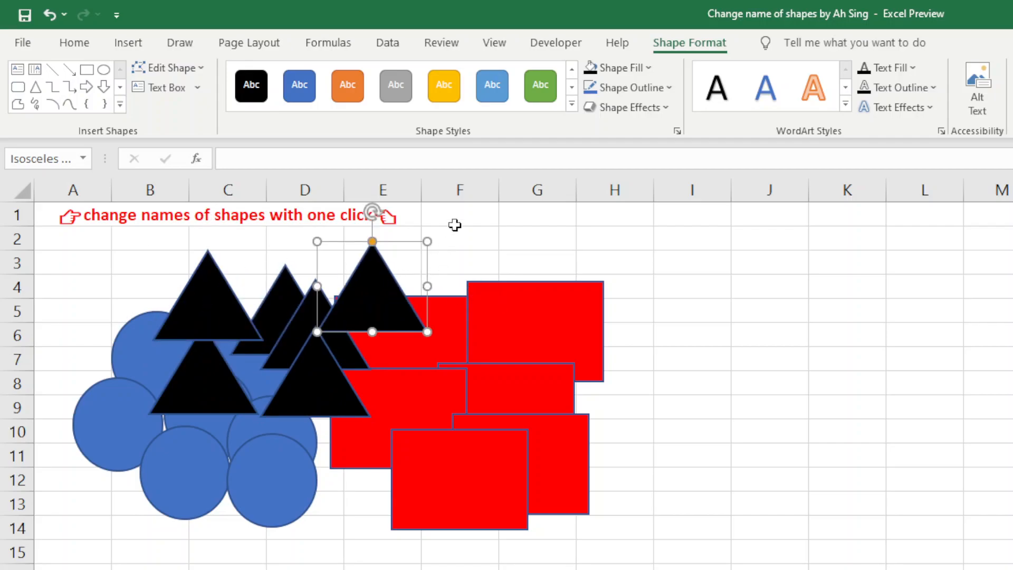
{"action": "left_click", "coordinate": [555, 42]}
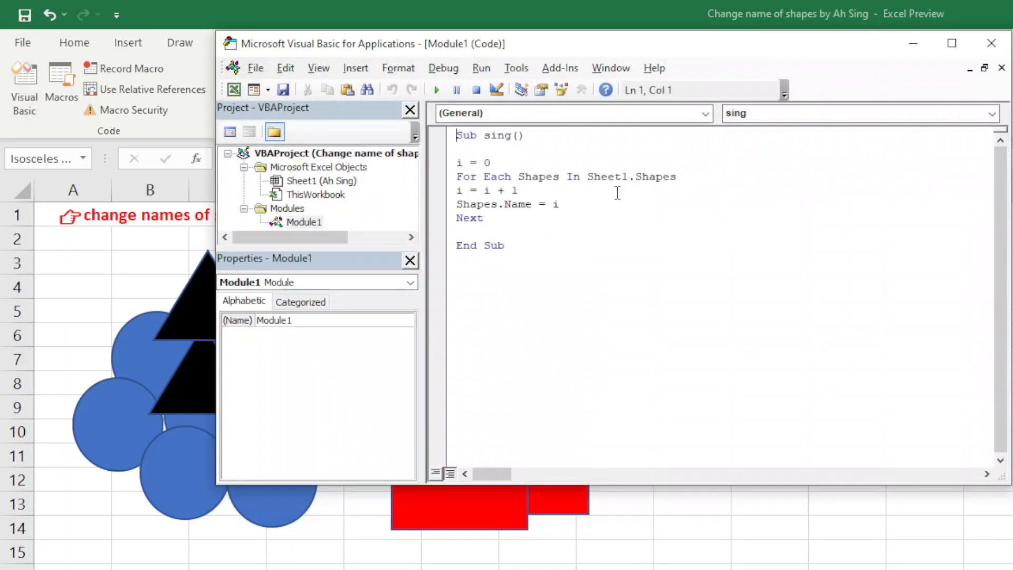
Insert a blank line after the For Each line and place the cursor on it.
{"action": "left_click", "coordinate": [679, 176]}
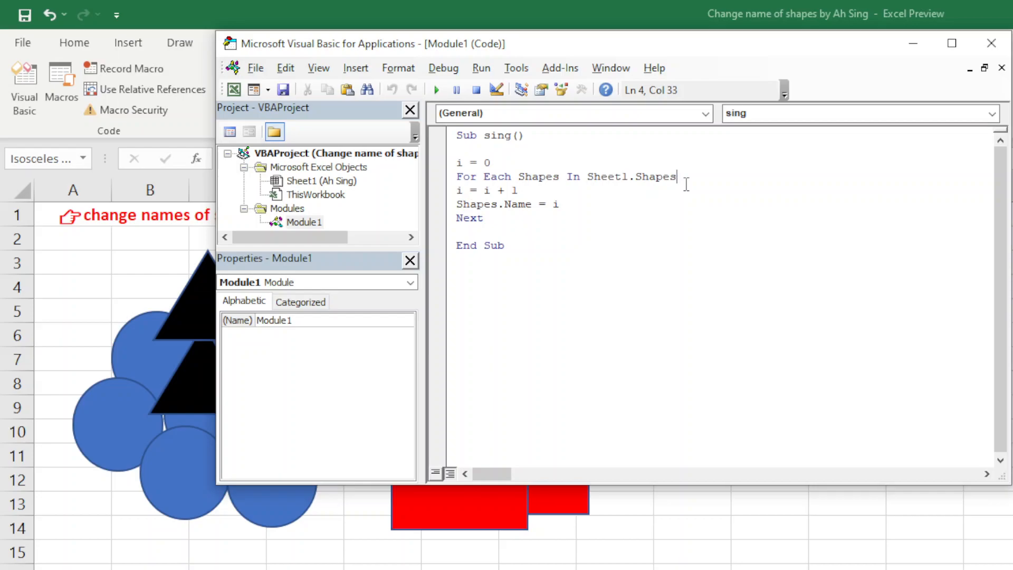
{"action": "key", "text": "enter"}
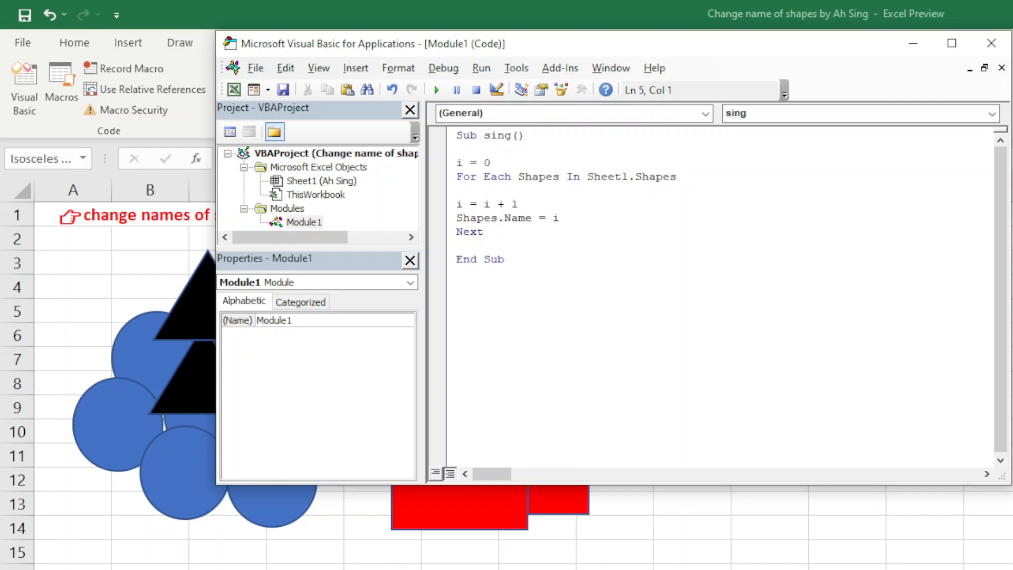
{"action": "left_click", "coordinate": [457, 190]}
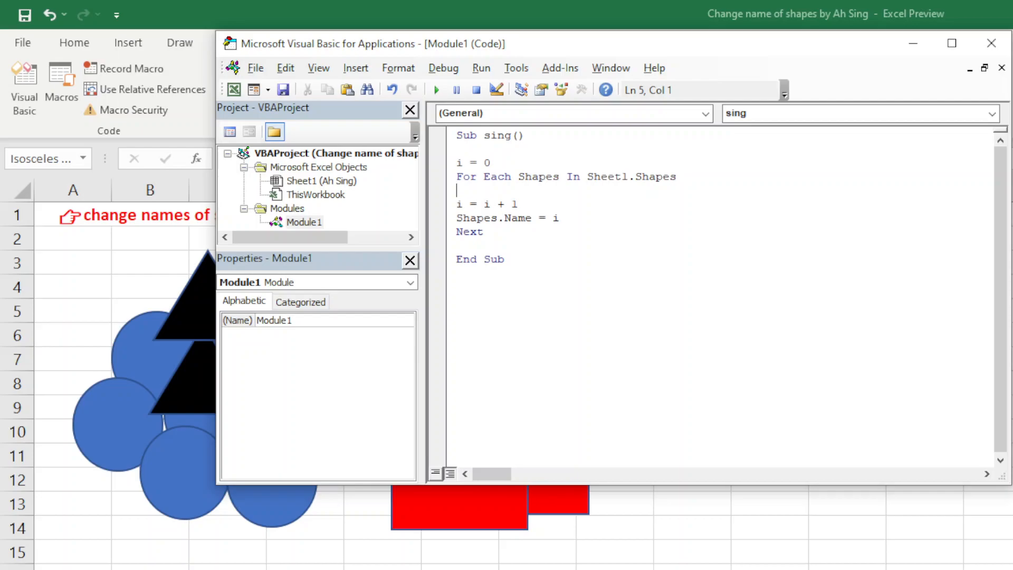
{"action": "mouse_move", "coordinate": [733, 201]}
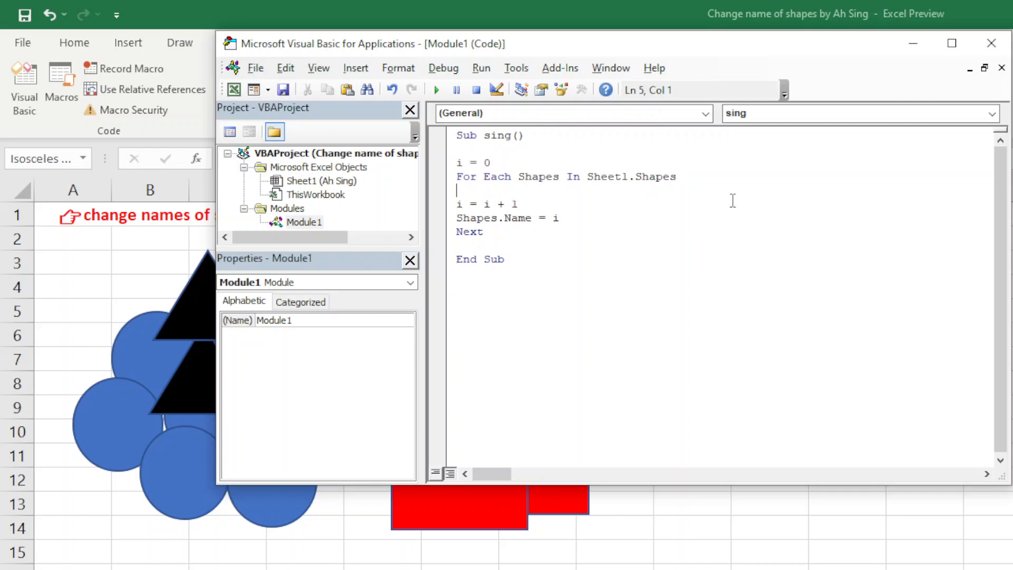
Start the condition If Left(Shapes.Name, on the blank line.
{"action": "type", "text": "if"}
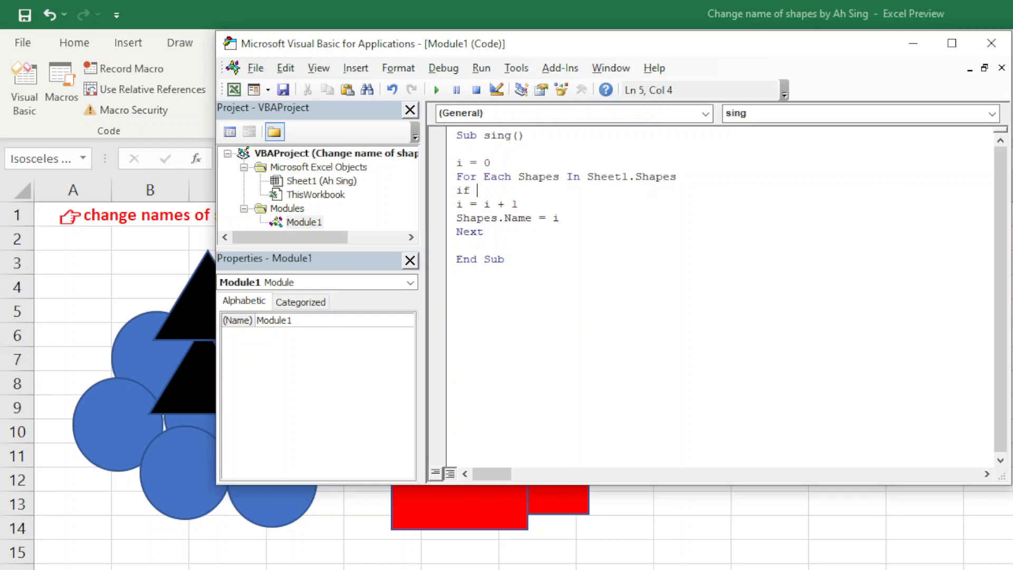
{"action": "type", "text": "left("}
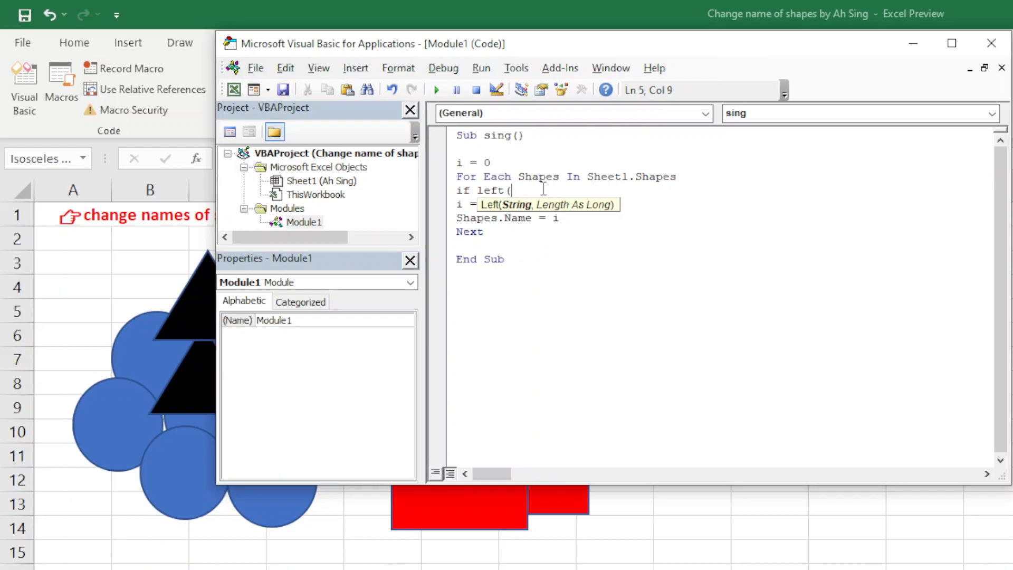
{"action": "type", "text": "shapes"}
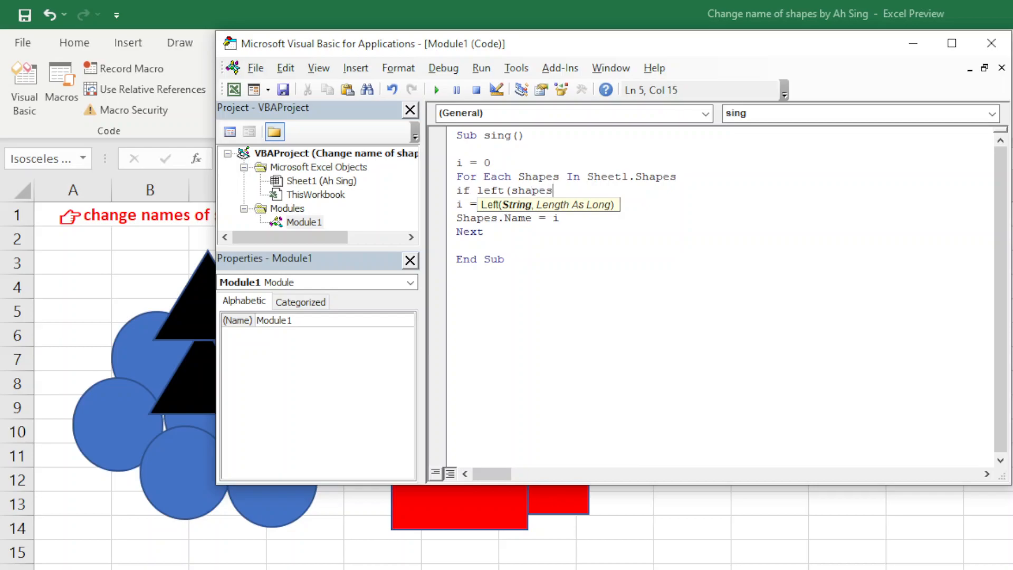
{"action": "type", "text": ".name"}
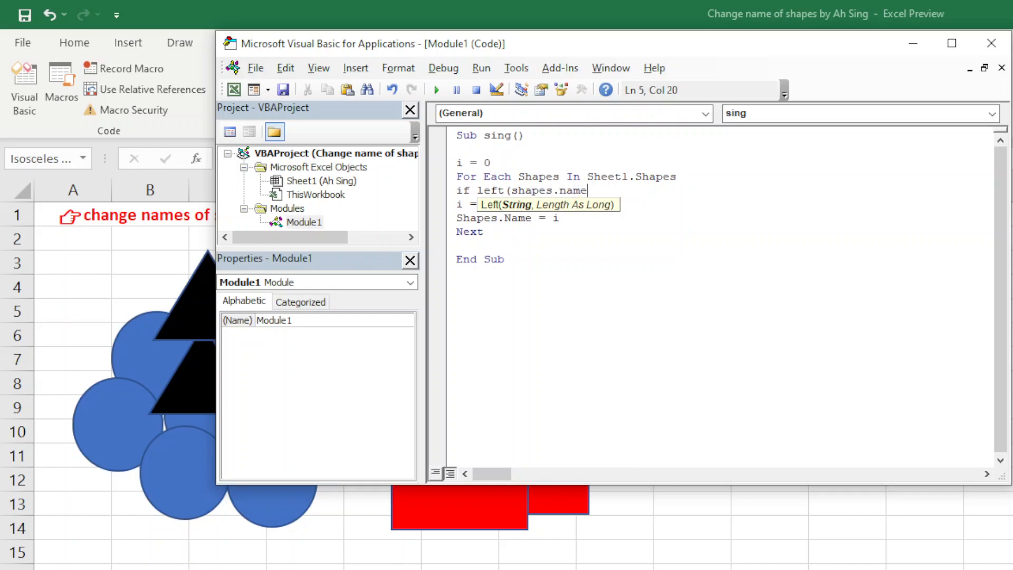
{"action": "type", "text": ","}
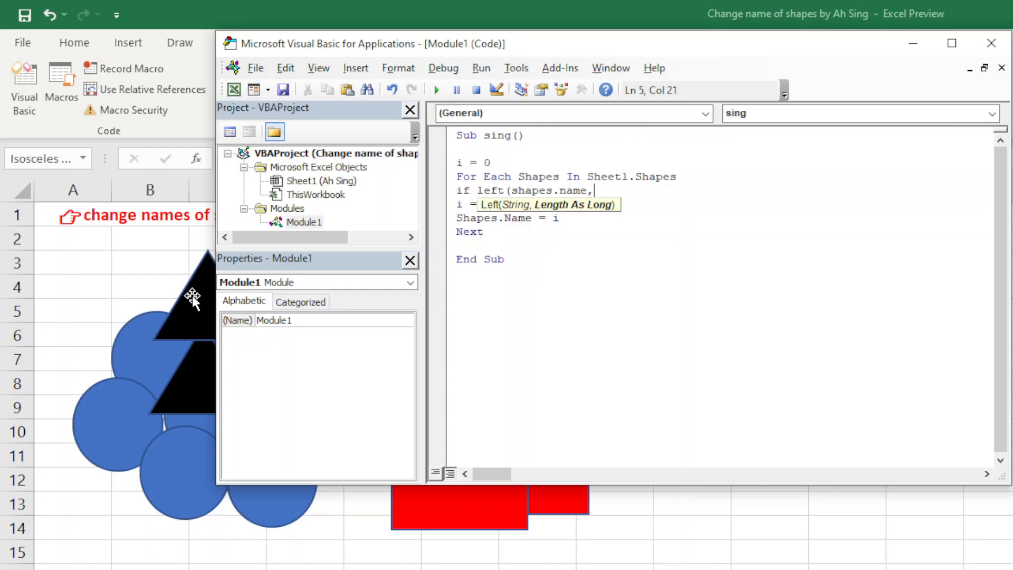
{"action": "mouse_move", "coordinate": [5, 181]}
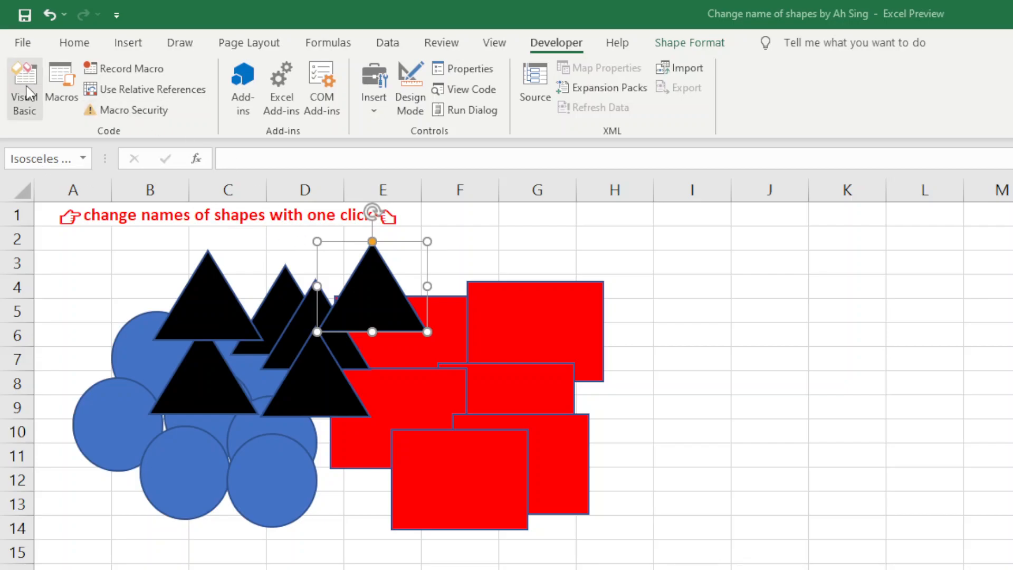
Complete the condition with 1) = "O" Then and add End If before Next.
{"action": "left_click", "coordinate": [24, 78]}
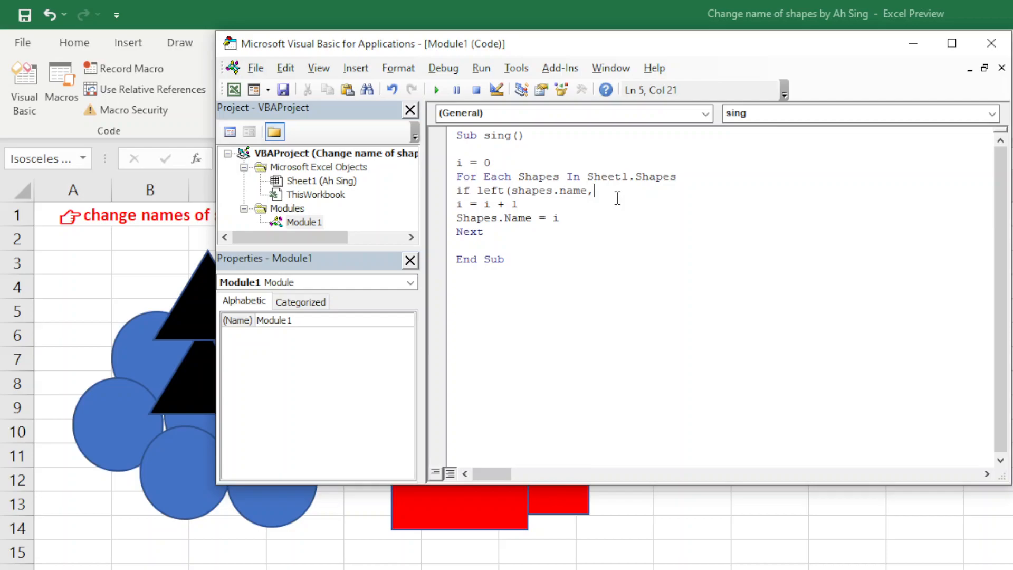
{"action": "type", "text": "1"}
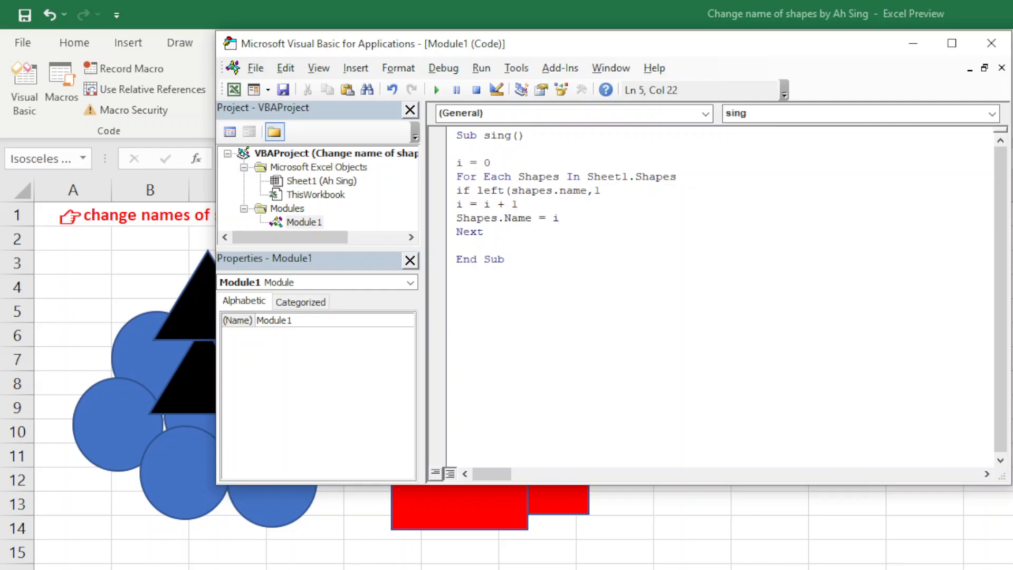
{"action": "type", "text": "="}
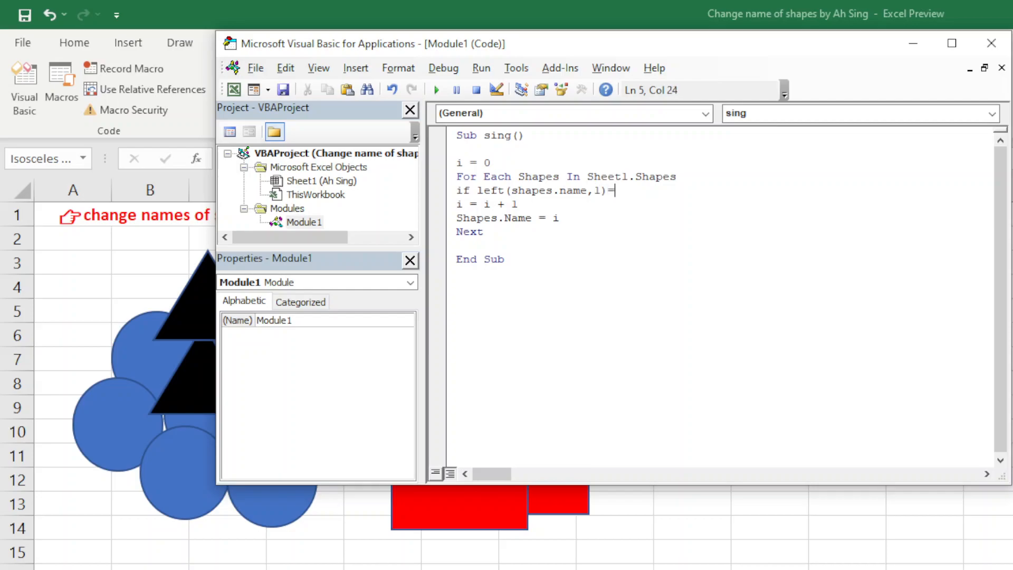
{"action": "type", "text": "\"O\" Th"}
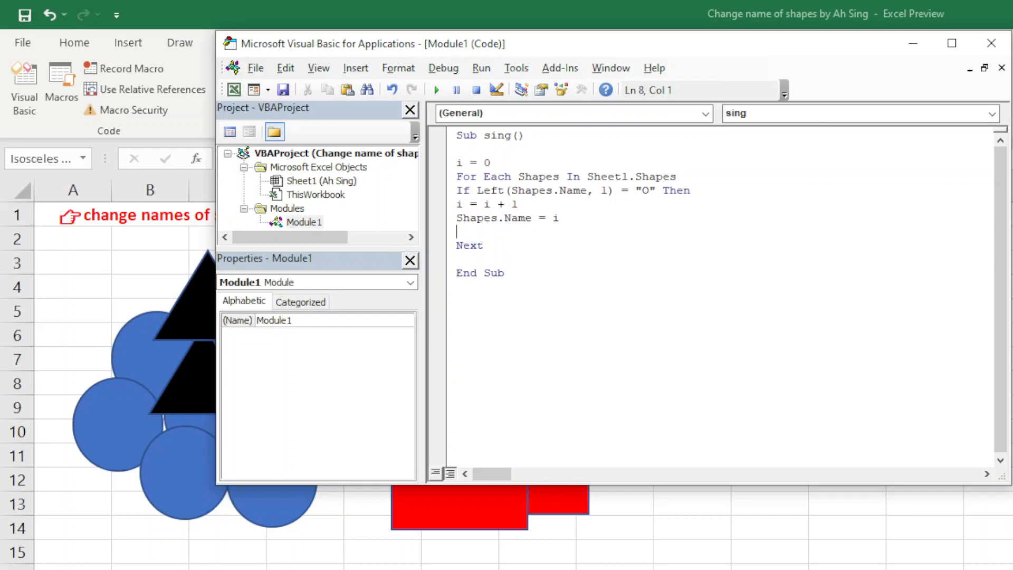
{"action": "type", "text": "end"}
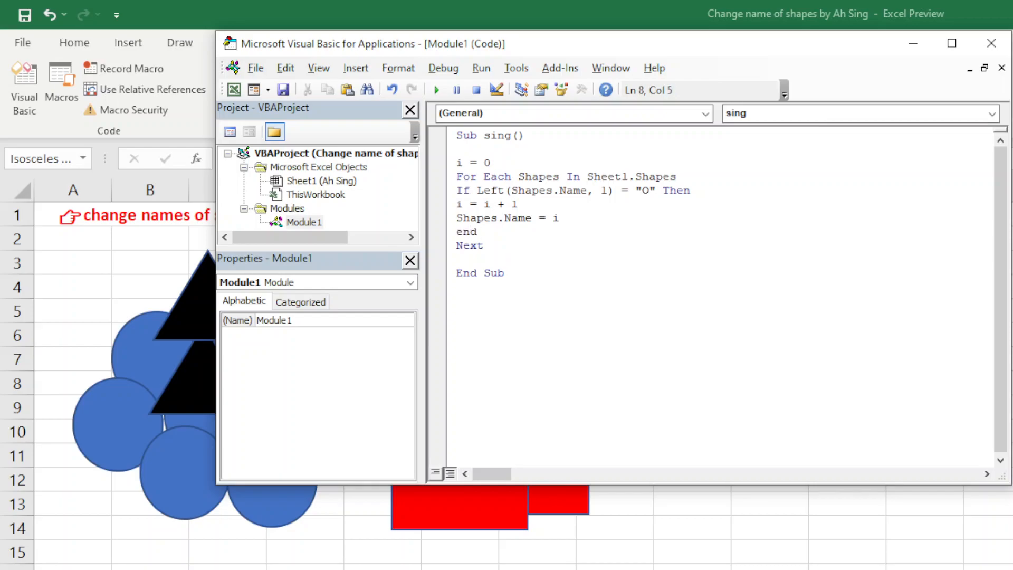
{"action": "type", "text": "if"}
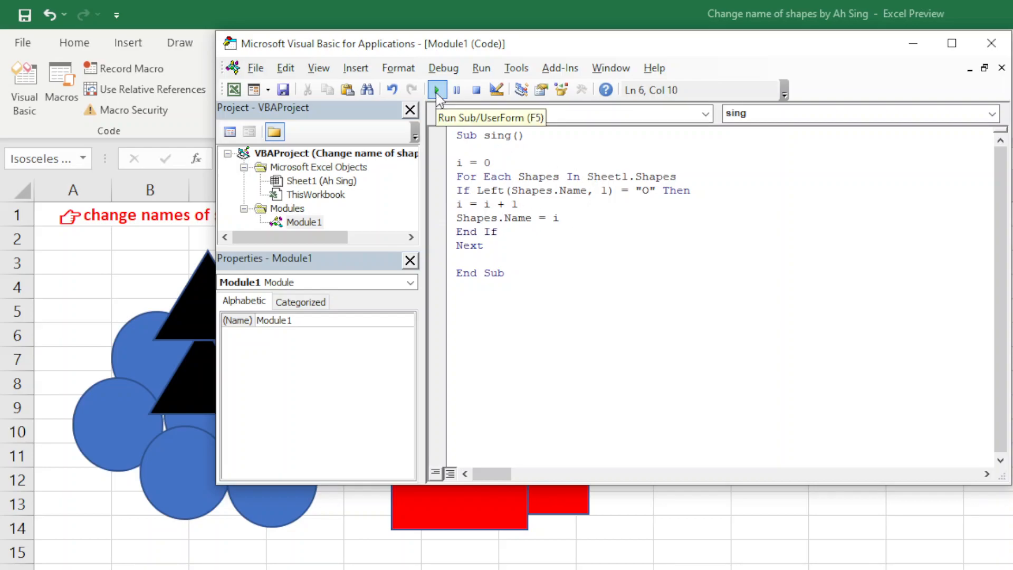
Run the renaming macro, then check that a red rectangle keeps its original 'Rectangle' name.
{"action": "left_click", "coordinate": [437, 90]}
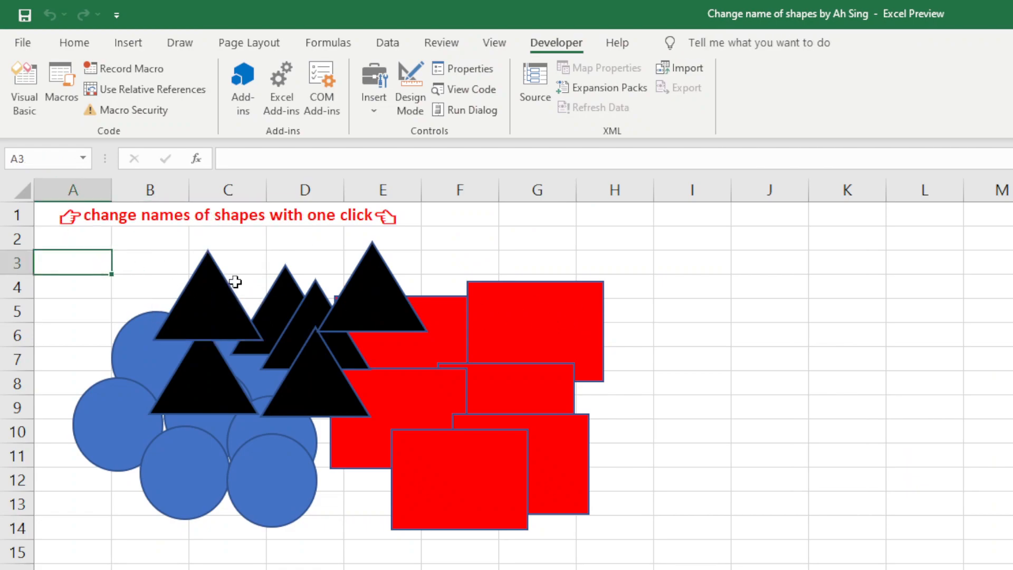
{"action": "left_click", "coordinate": [304, 317]}
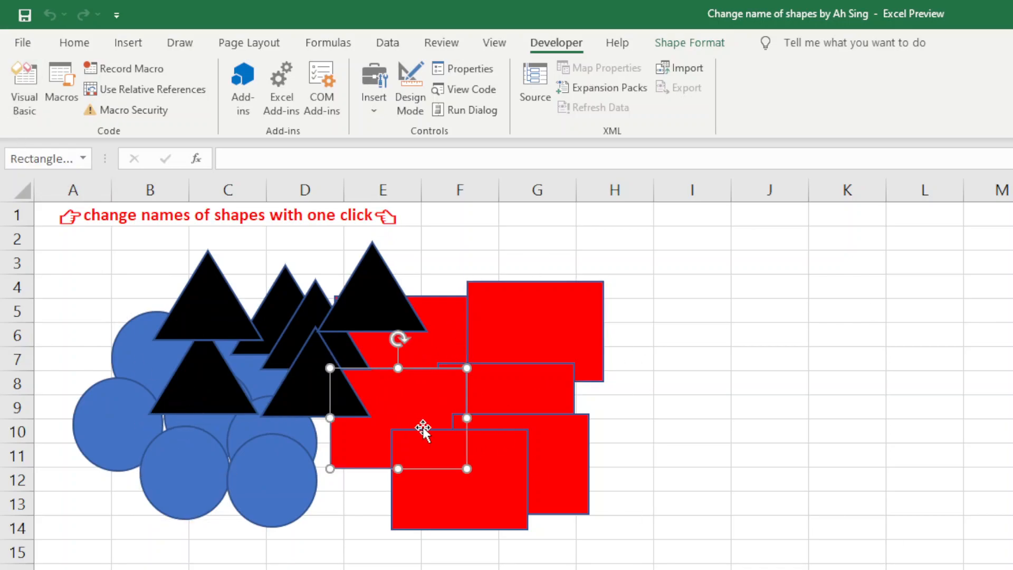
{"action": "mouse_move", "coordinate": [662, 352]}
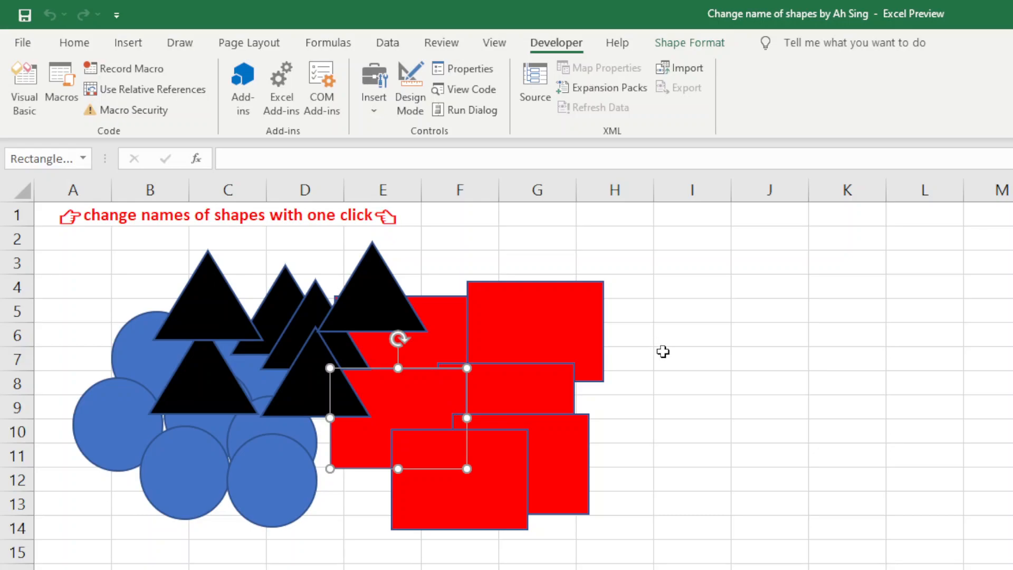
{"action": "left_click", "coordinate": [662, 350]}
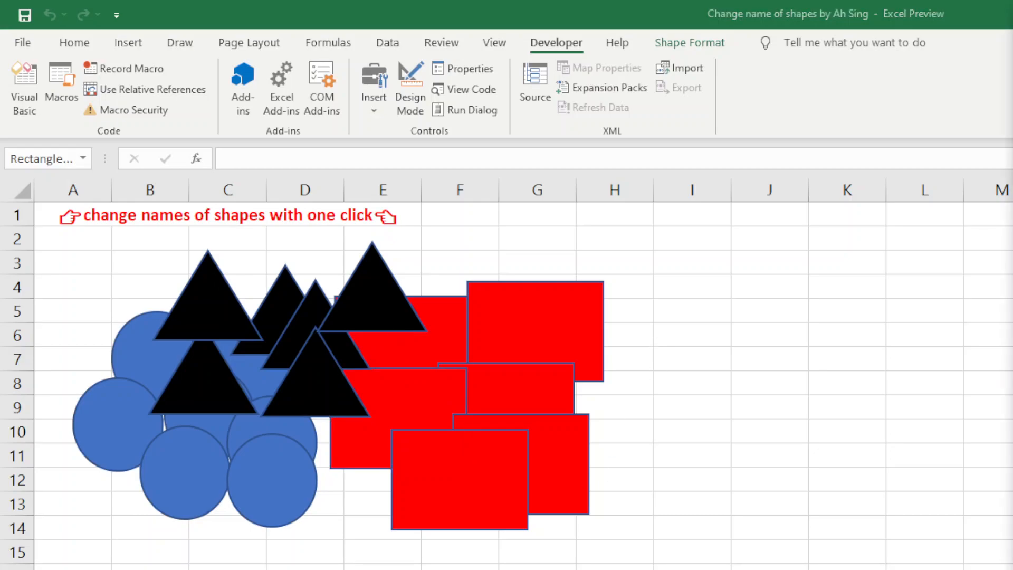